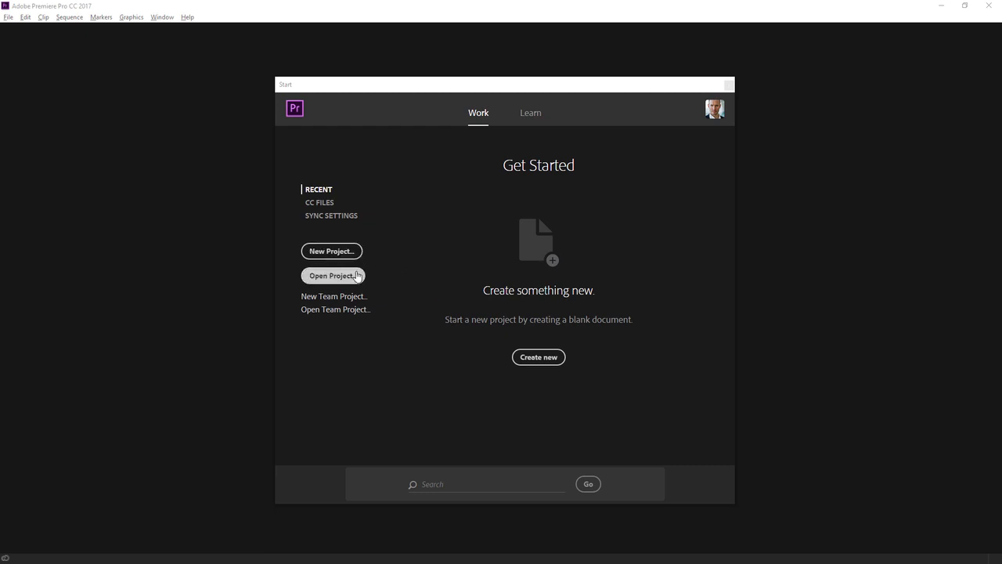
# Open the 01_01 Create a project.prproj file from C:\MEDIA
pyautogui.click(332, 276)
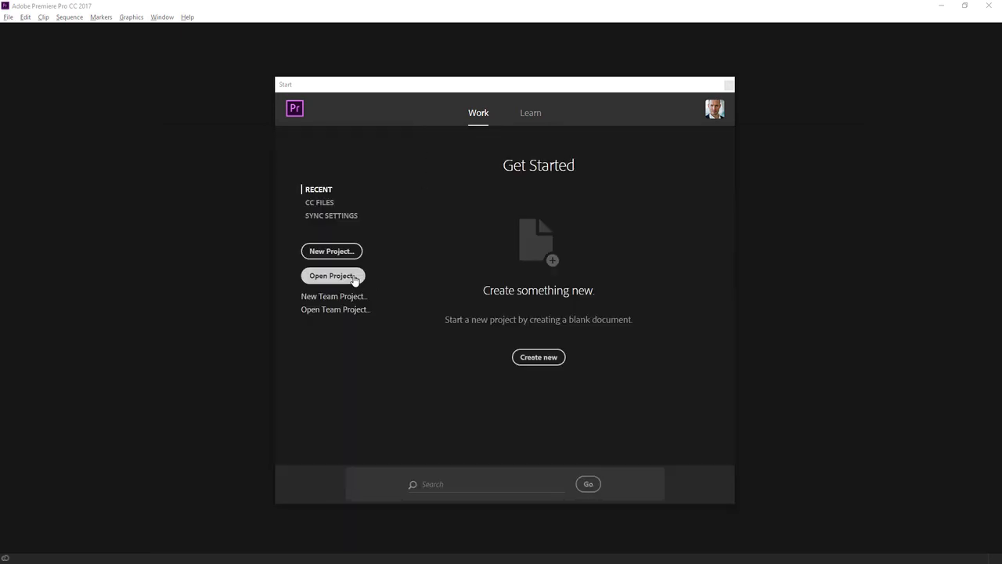
pyautogui.click(332, 275)
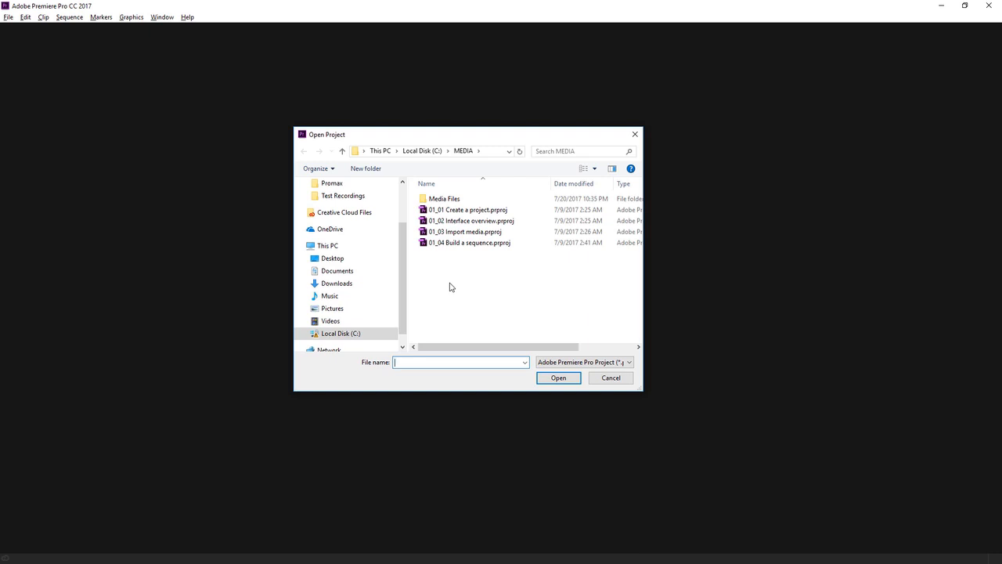
pyautogui.click(467, 209)
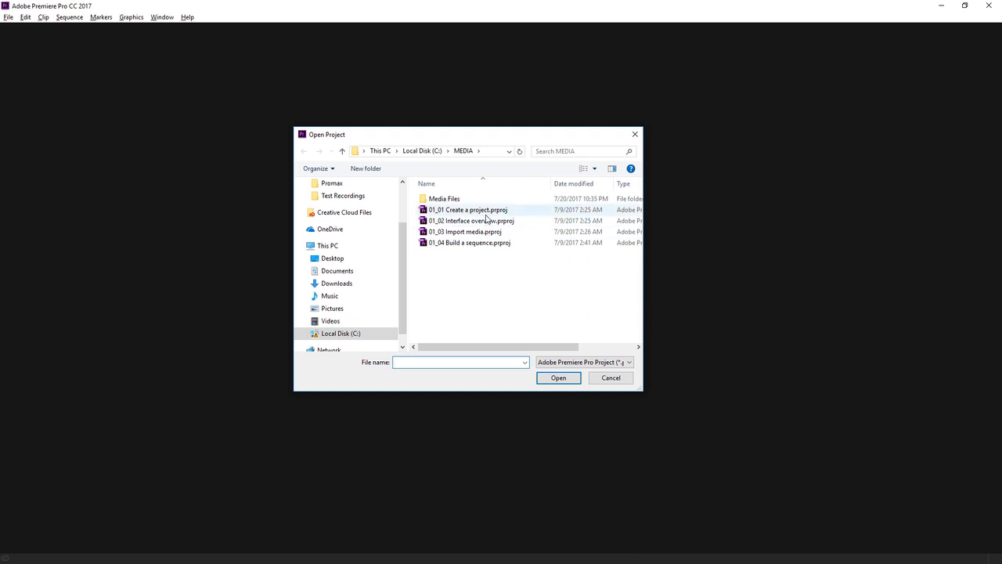
pyautogui.click(466, 210)
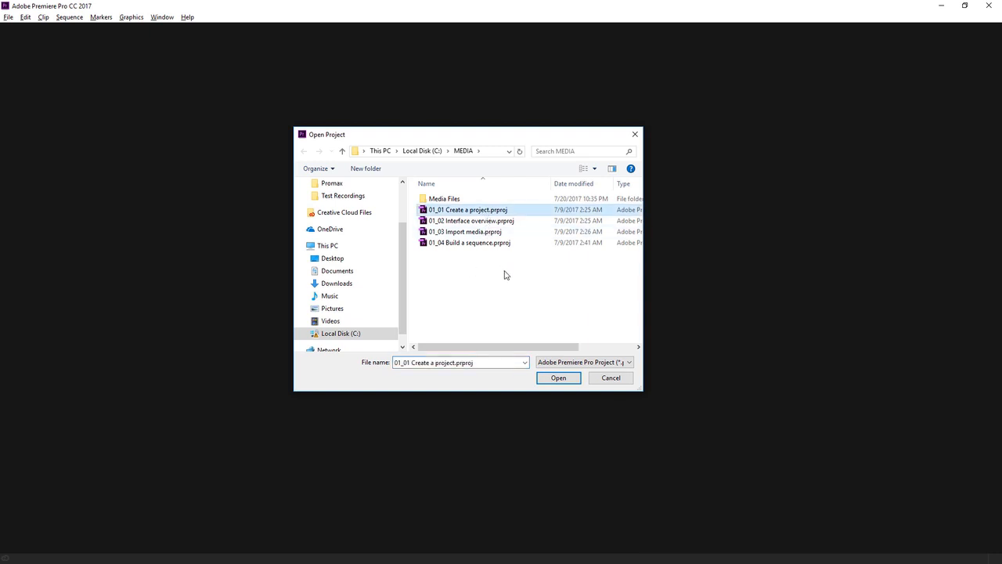
pyautogui.click(557, 378)
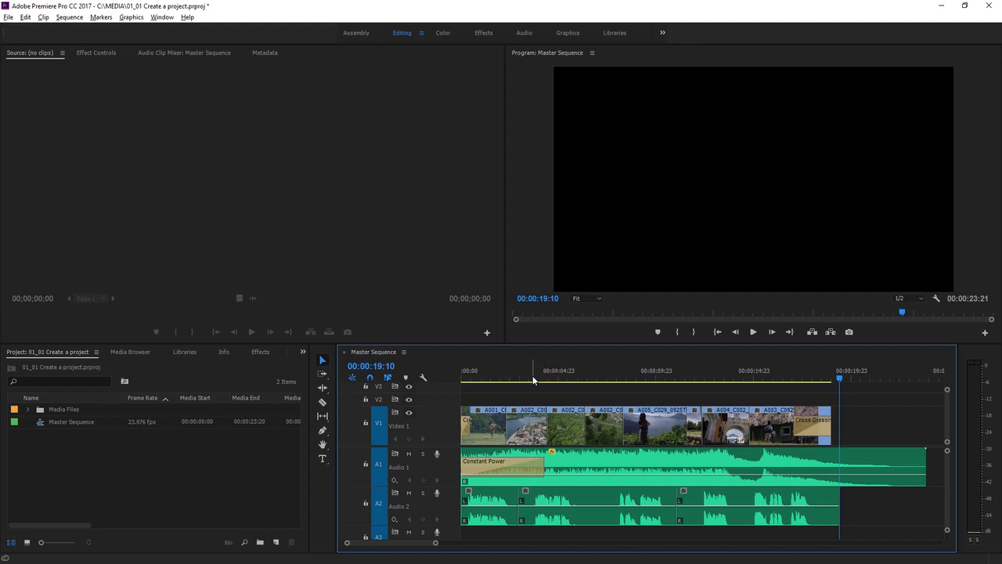
# Move the Master Sequence playhead to 00;00;06;11 on the aerial temple shot
pyautogui.click(586, 369)
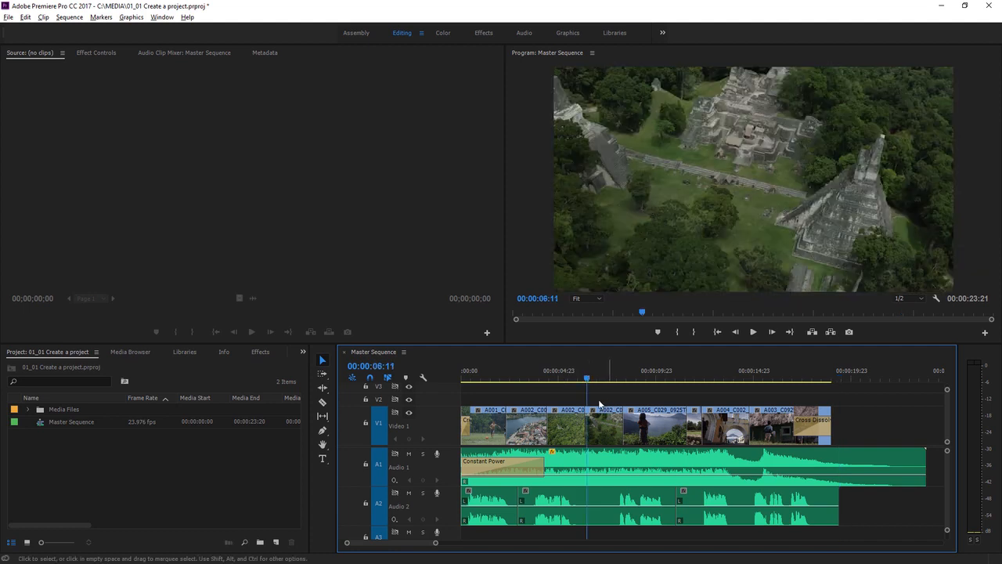
pyautogui.moveTo(634, 405)
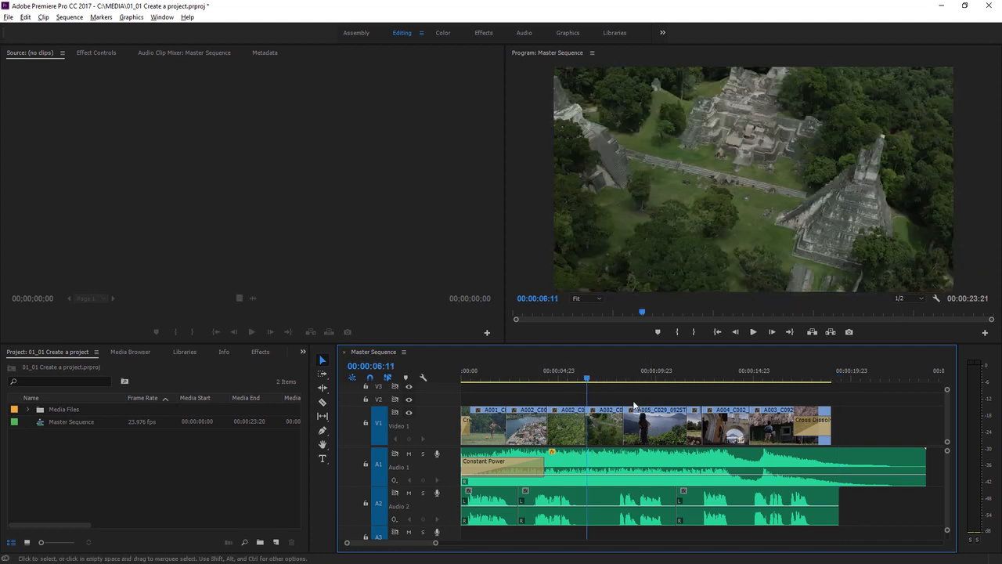
pyautogui.click(587, 369)
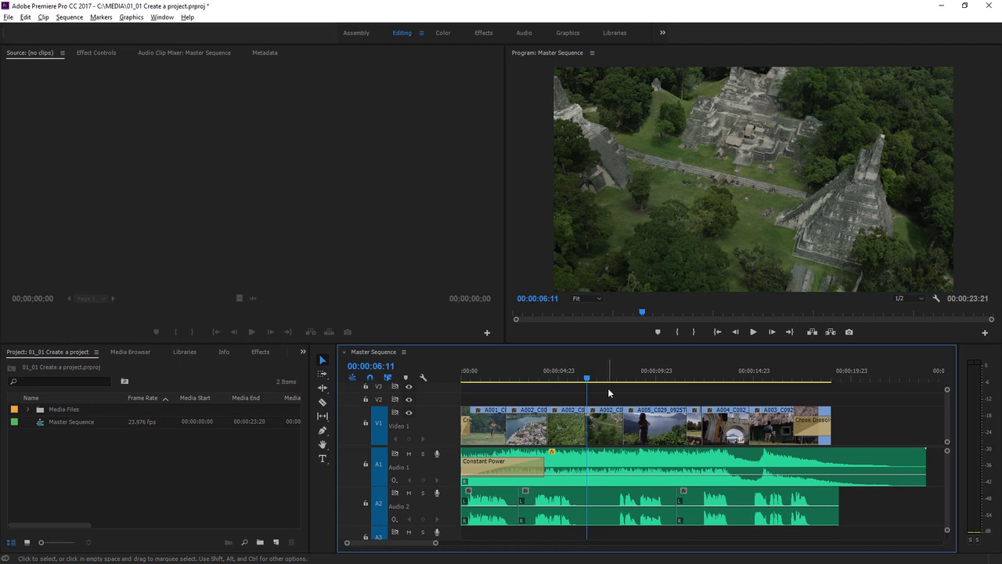
pyautogui.moveTo(611, 292)
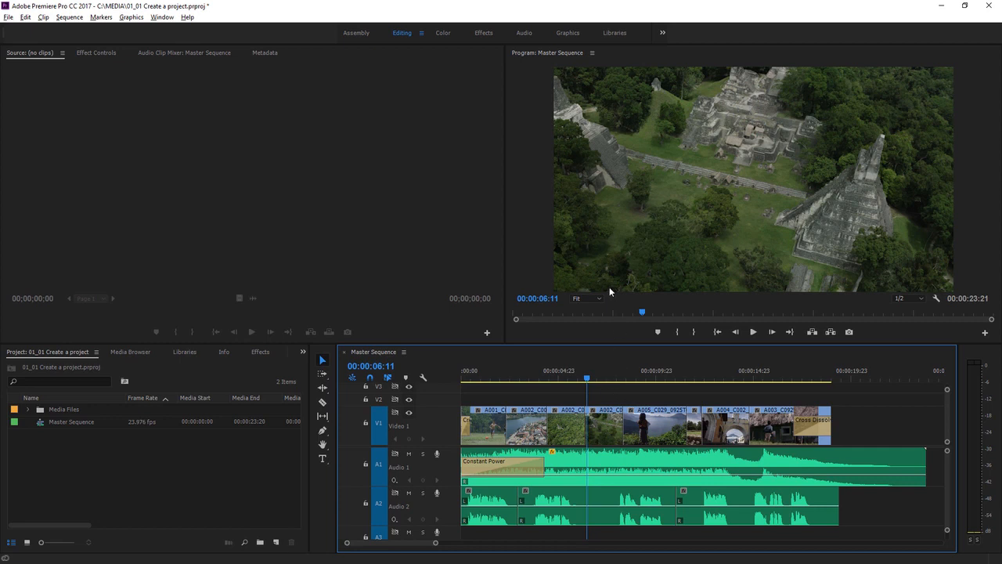
pyautogui.moveTo(536, 76)
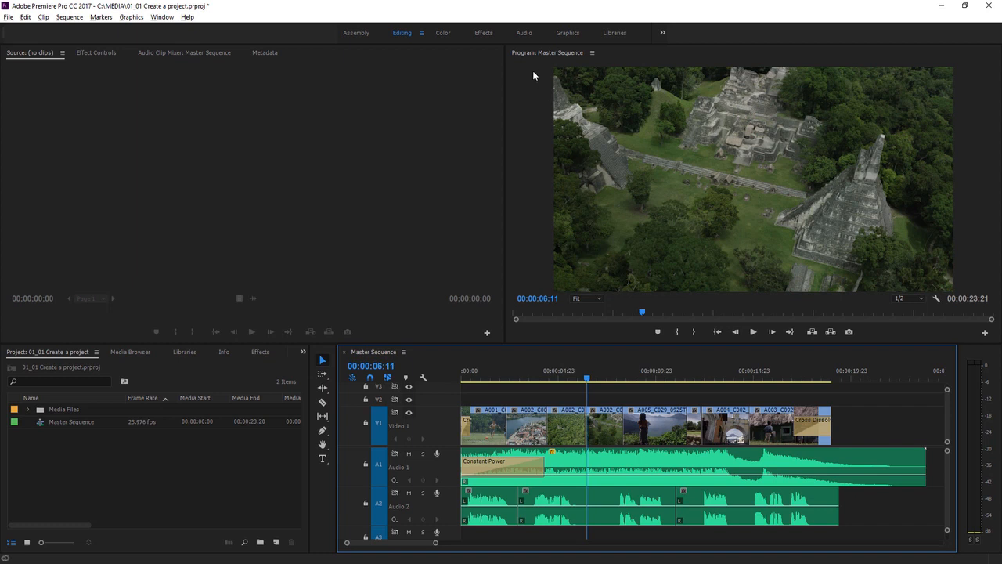
pyautogui.moveTo(548, 63)
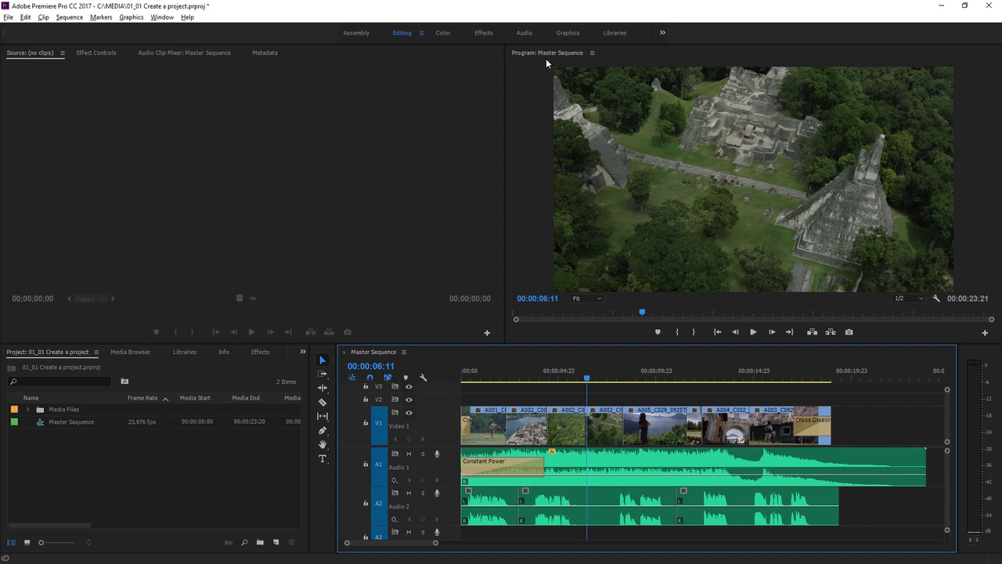
pyautogui.moveTo(624, 191)
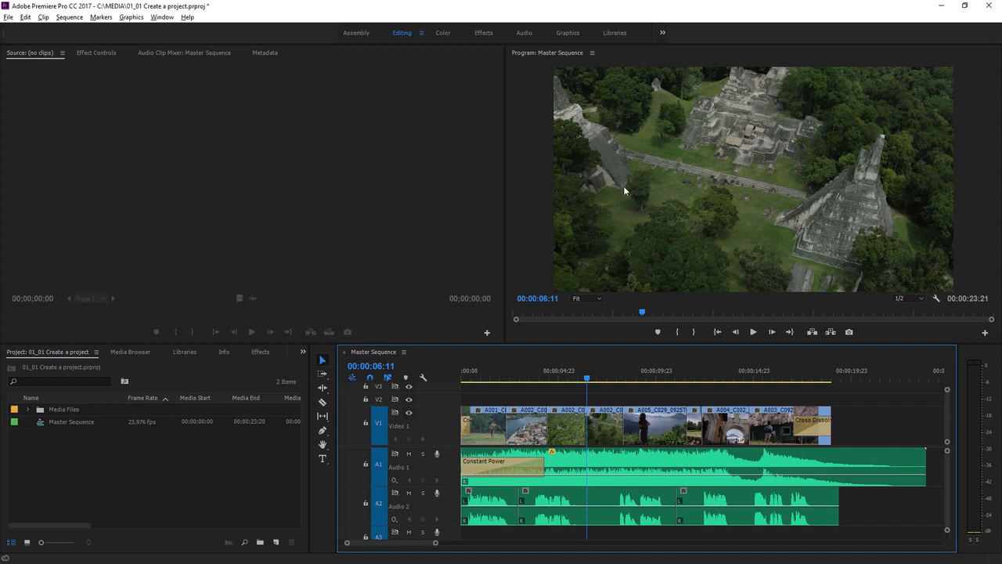
pyautogui.moveTo(620, 206)
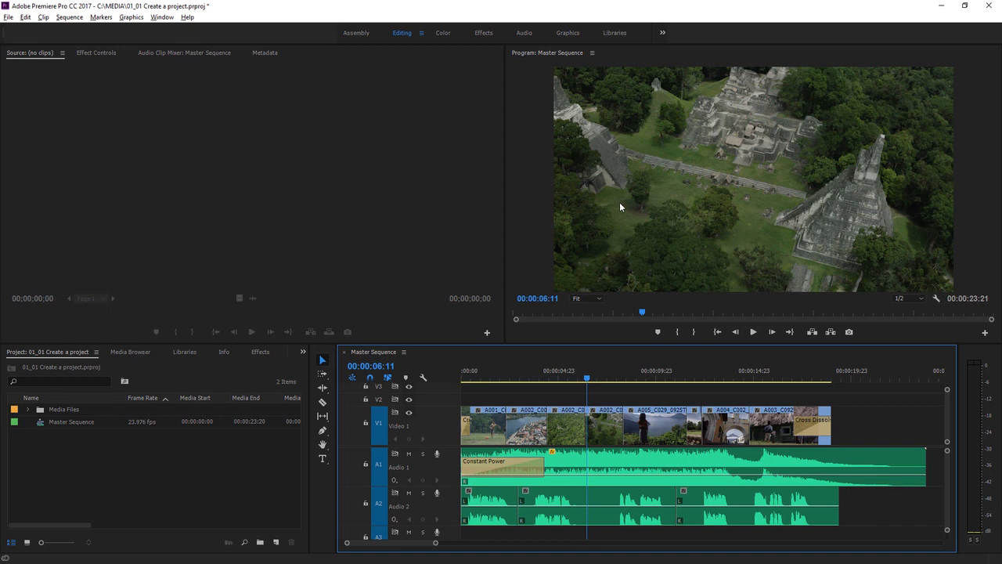
pyautogui.moveTo(320, 300)
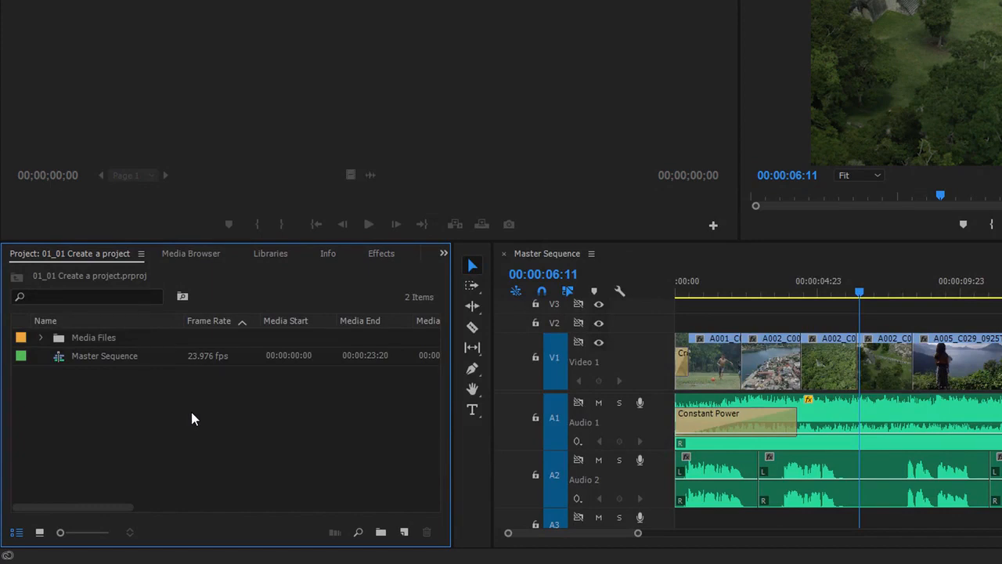
pyautogui.moveTo(92, 329)
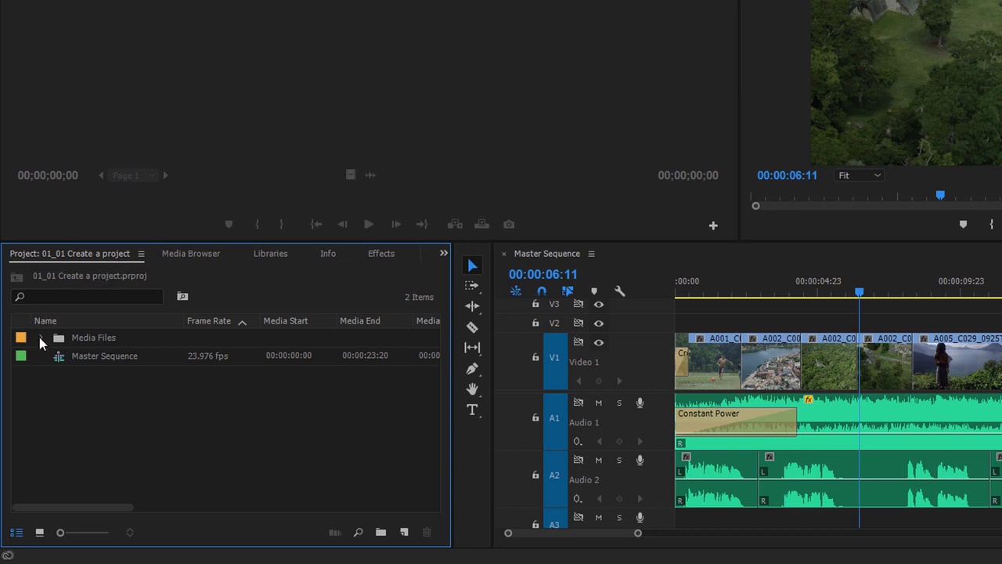
# Expand the Media Files bin to reveal its clips
pyautogui.click(43, 338)
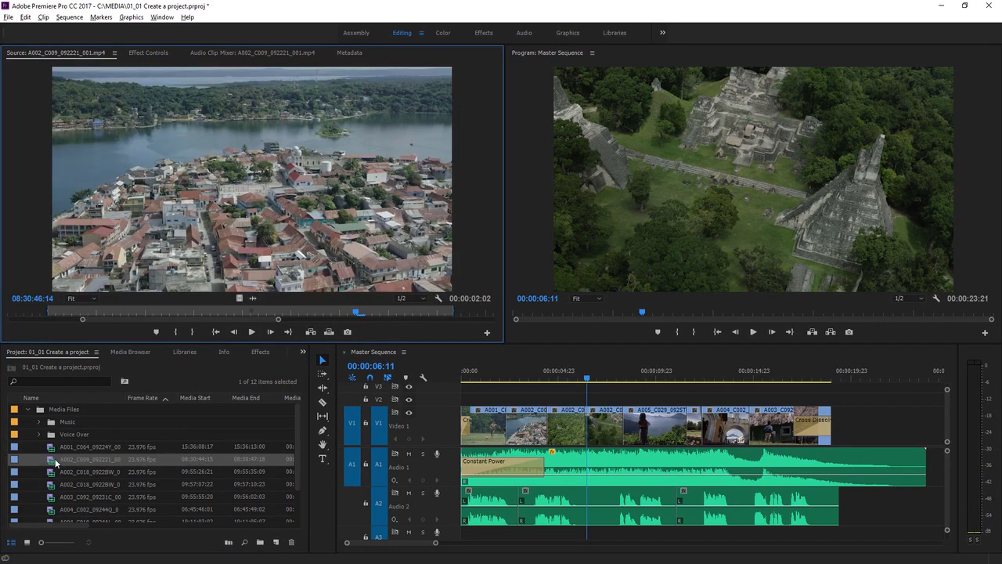
pyautogui.moveTo(31, 191)
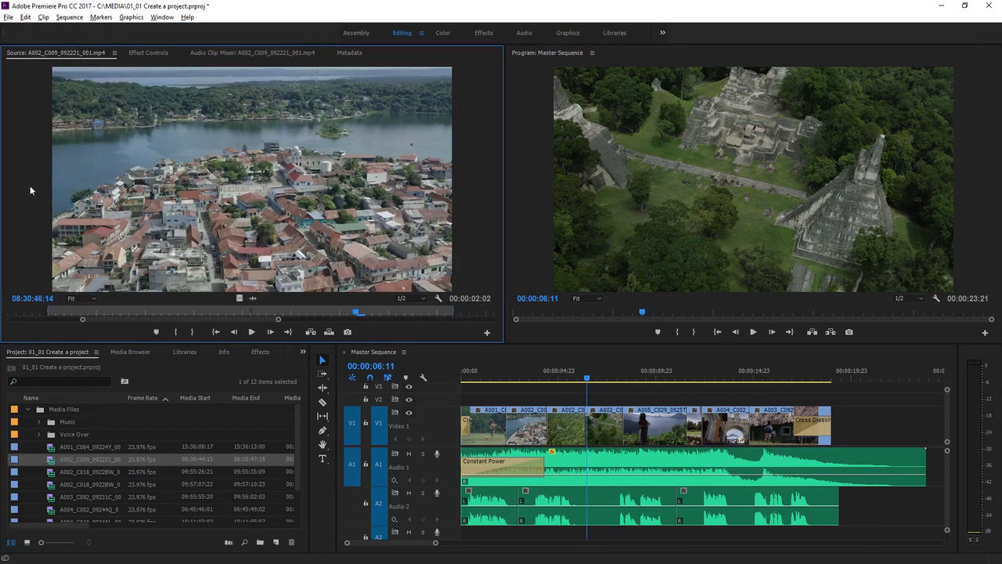
pyautogui.moveTo(33, 216)
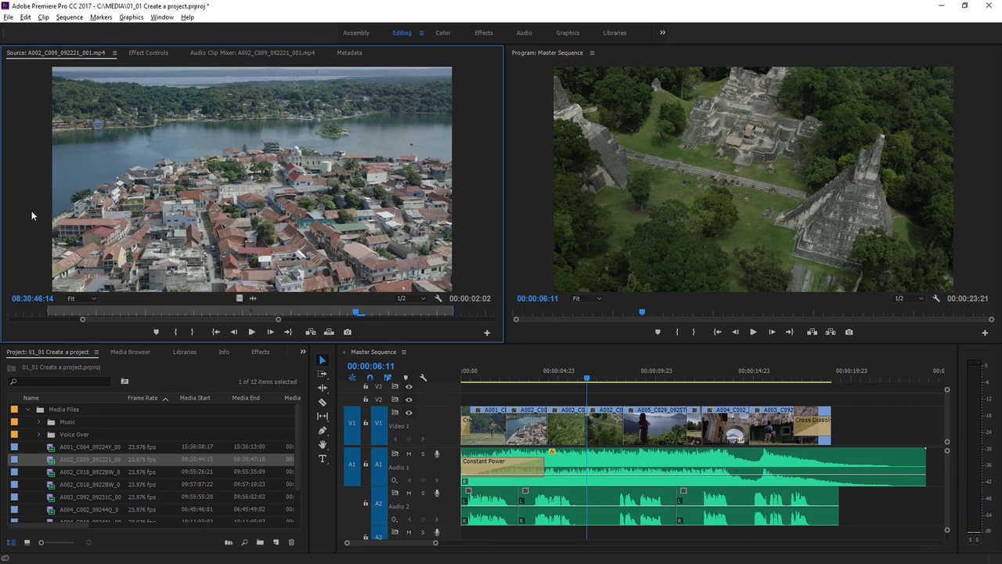
pyautogui.moveTo(36, 219)
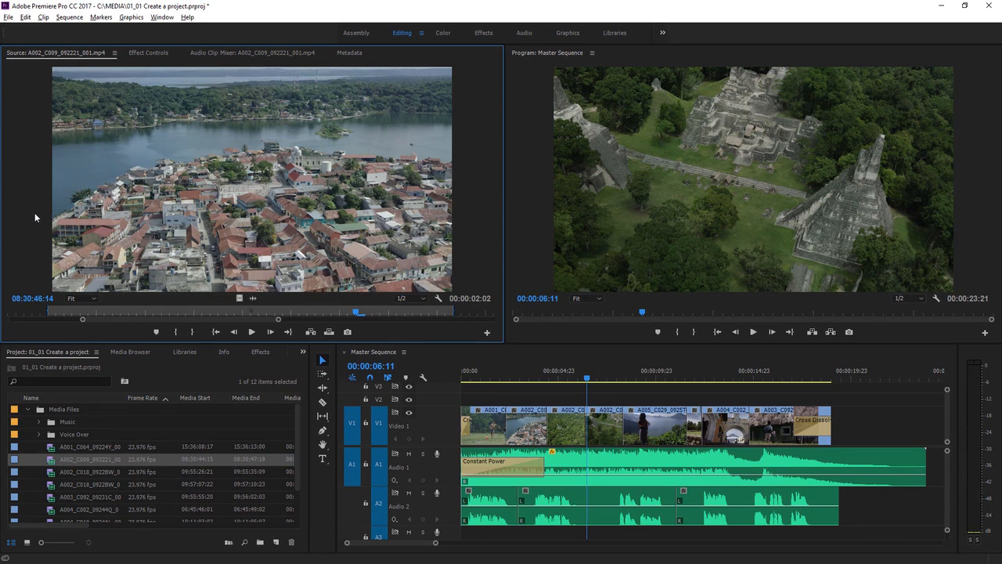
pyautogui.moveTo(102, 238)
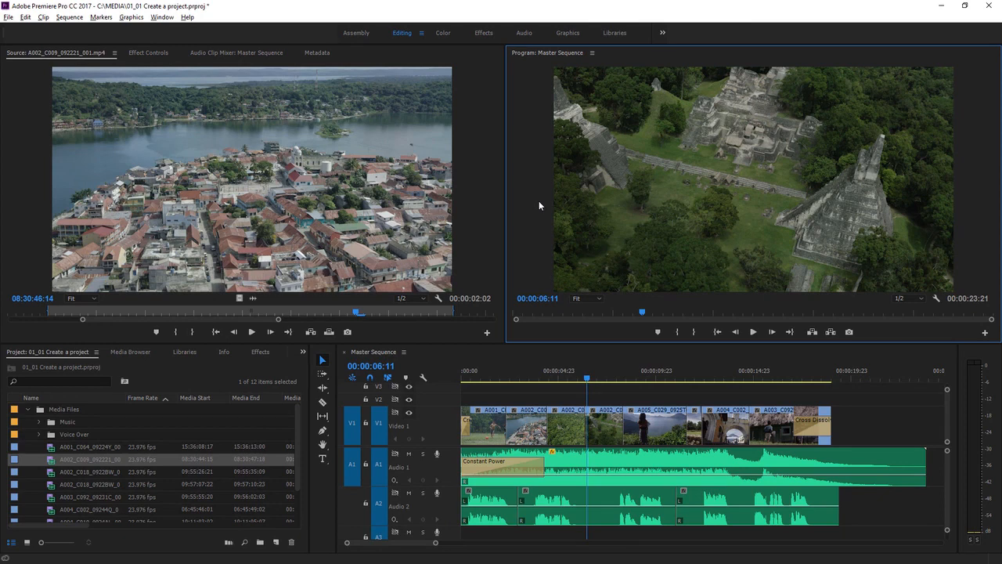
pyautogui.moveTo(44, 88)
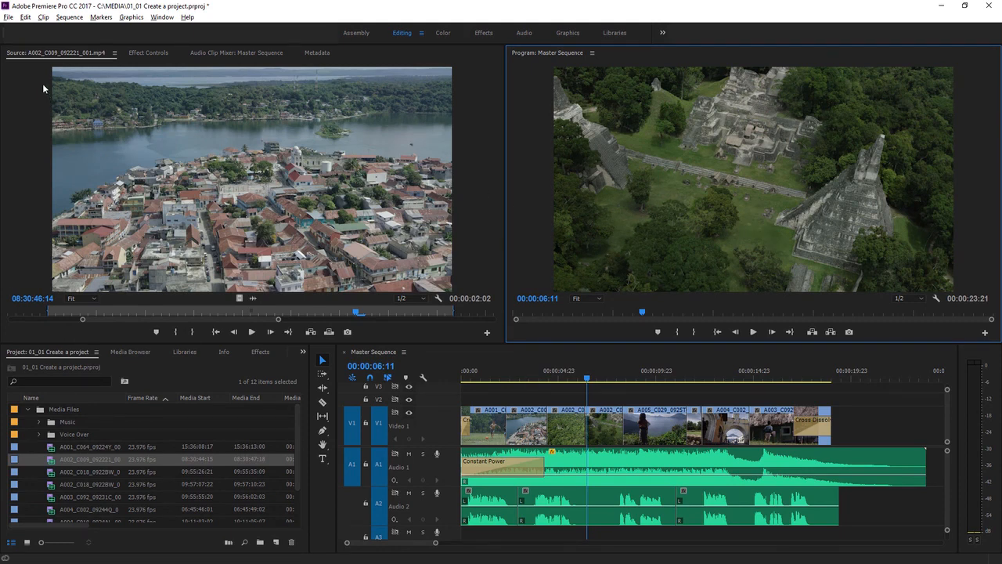
# Close the project via File > Close Project, reaching the save-changes prompt
pyautogui.click(8, 16)
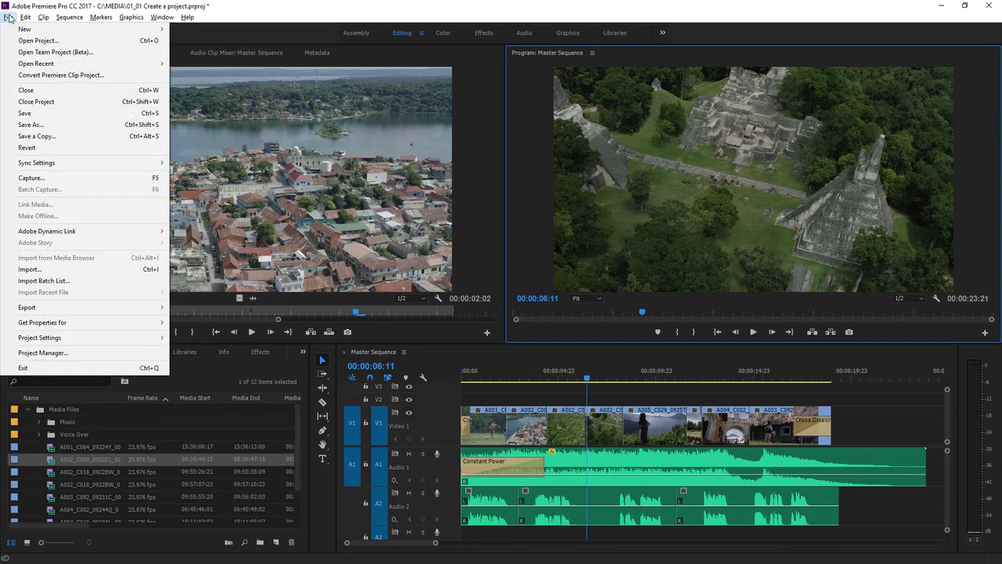
pyautogui.click(36, 102)
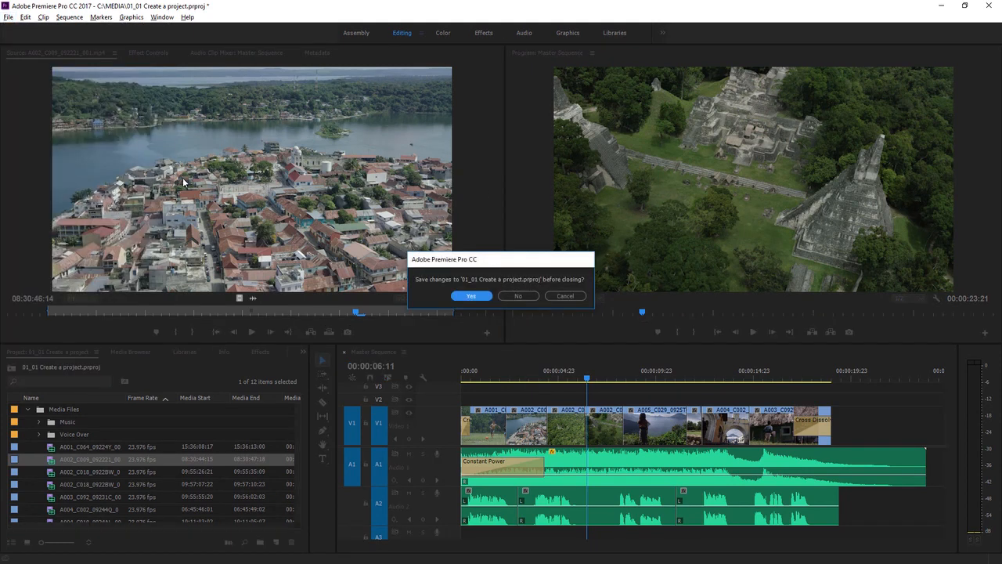
pyautogui.moveTo(417, 295)
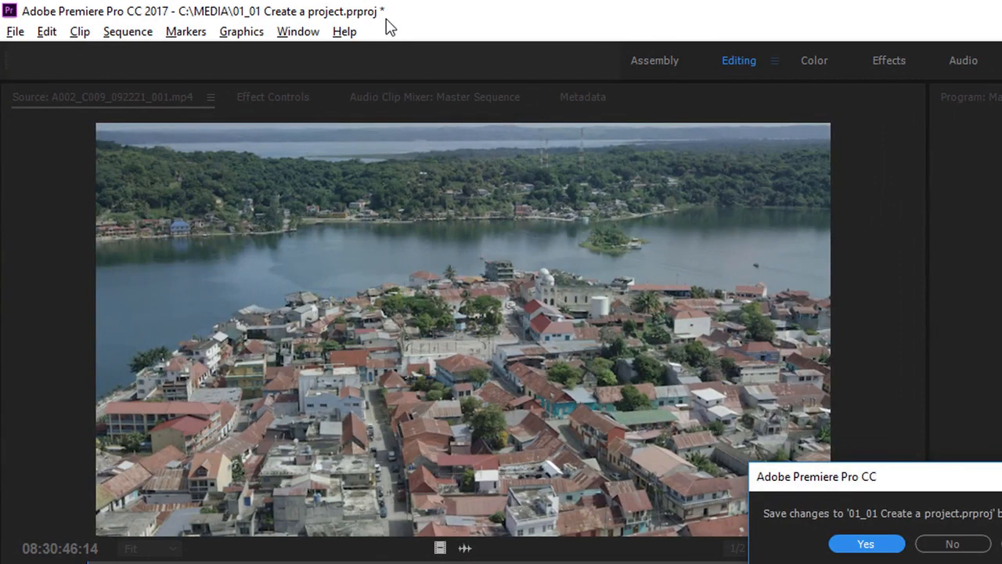
pyautogui.moveTo(243, 22)
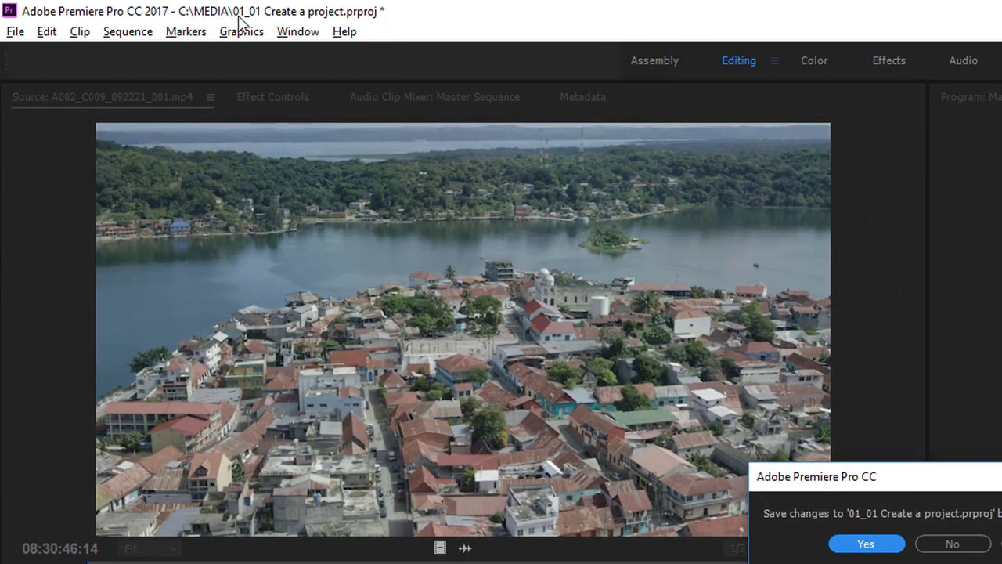
pyautogui.moveTo(194, 25)
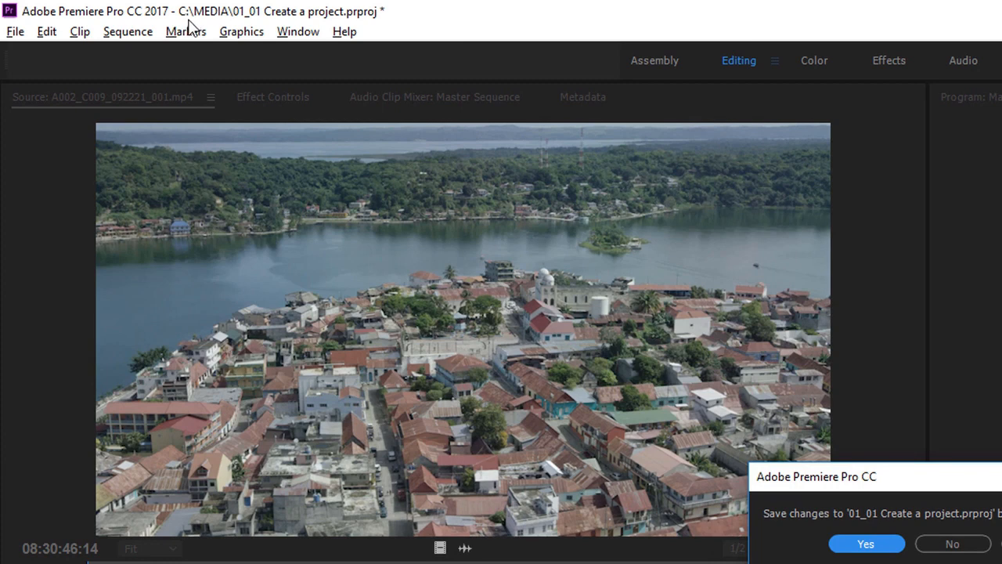
pyautogui.moveTo(342, 23)
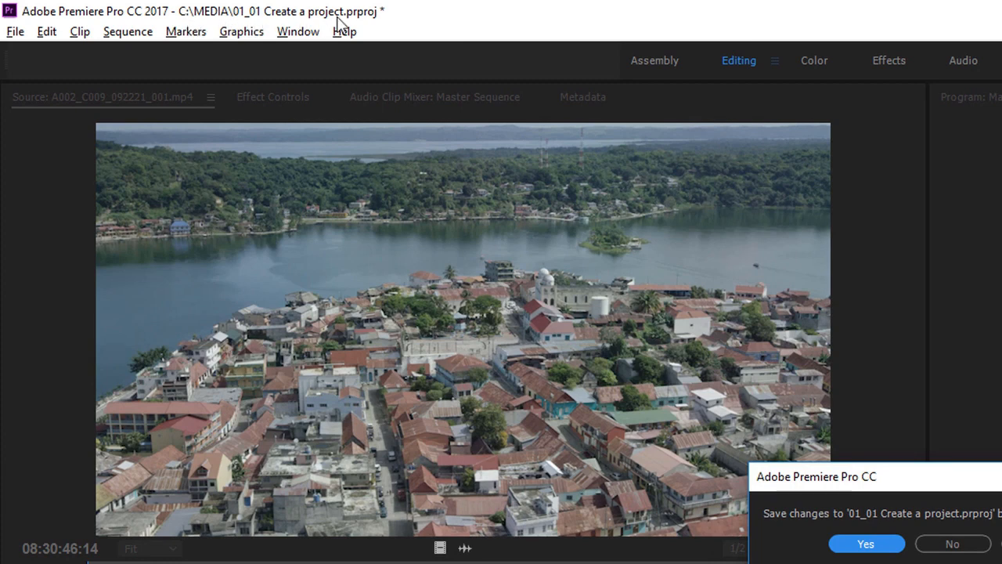
pyautogui.moveTo(400, 25)
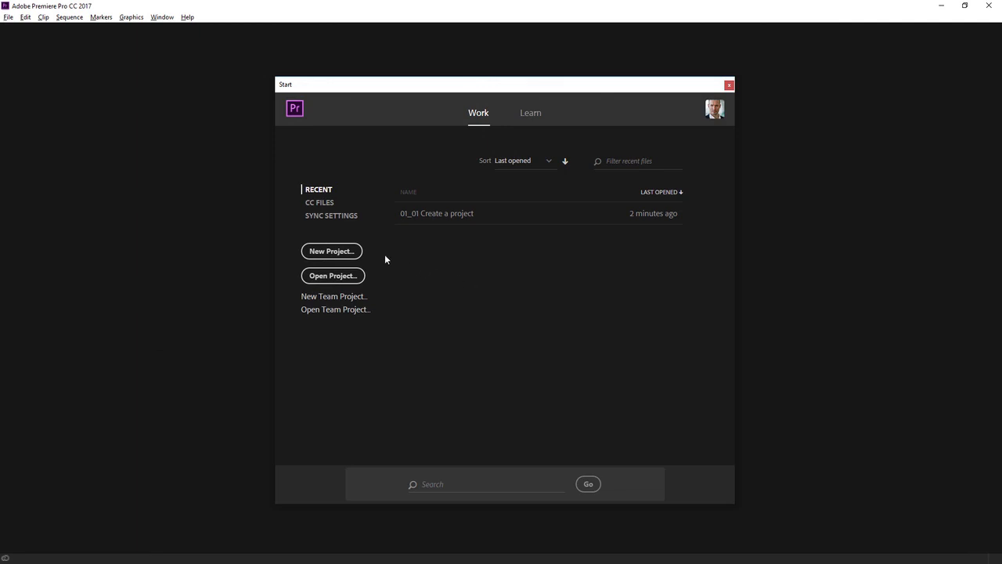
# Create a new project named First project saved in C:\MEDIA
pyautogui.click(332, 250)
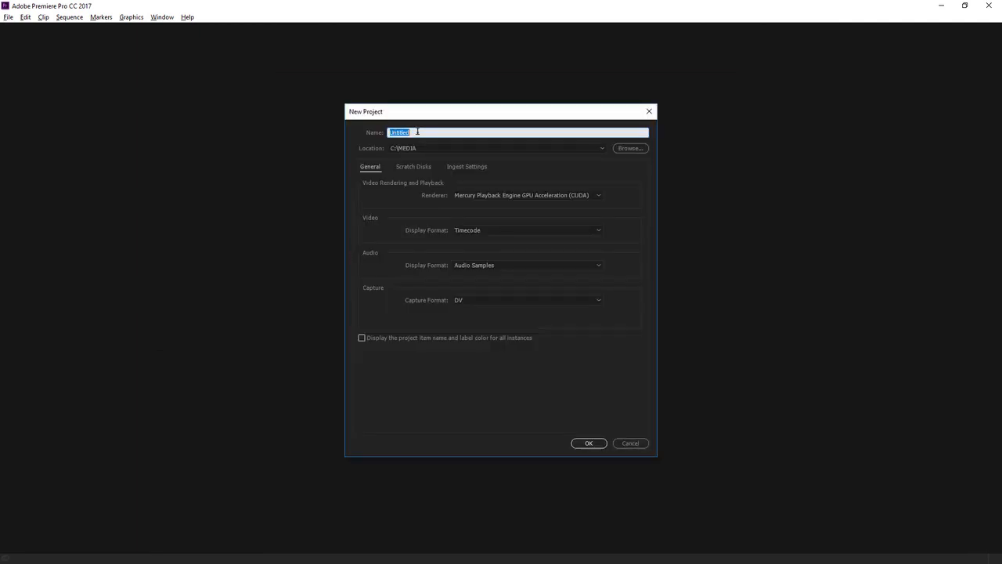
pyautogui.write('First project')
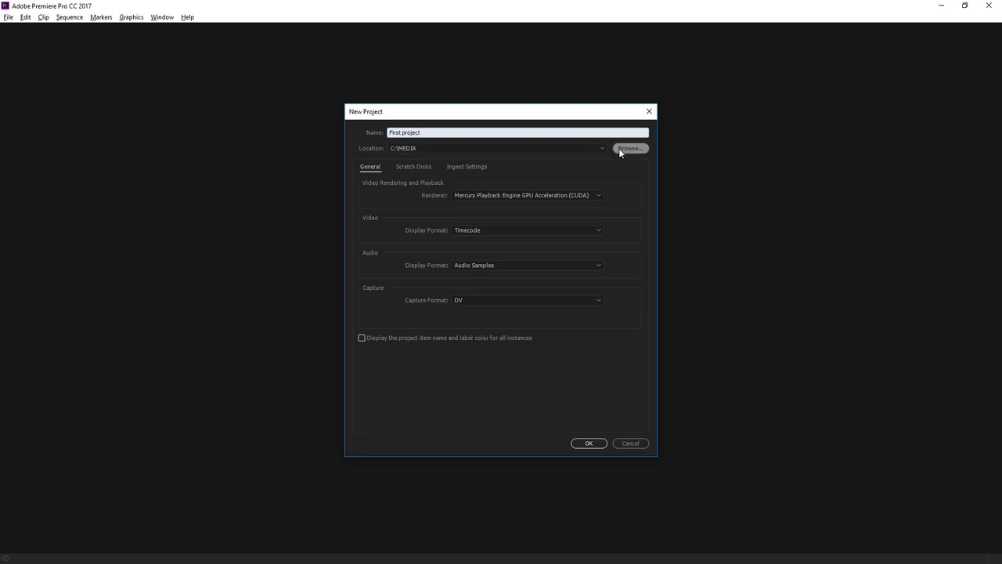
pyautogui.click(629, 147)
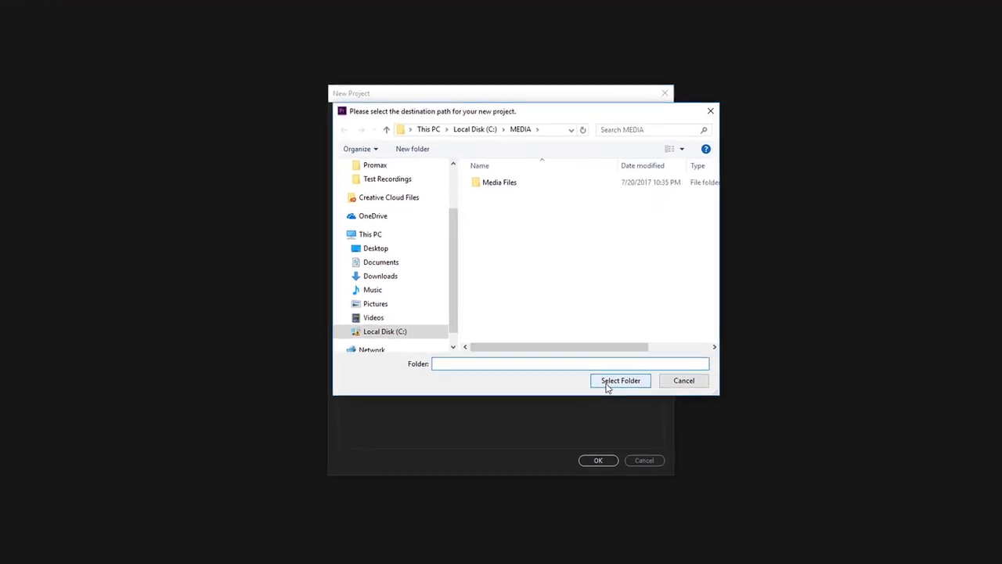
pyautogui.click(620, 381)
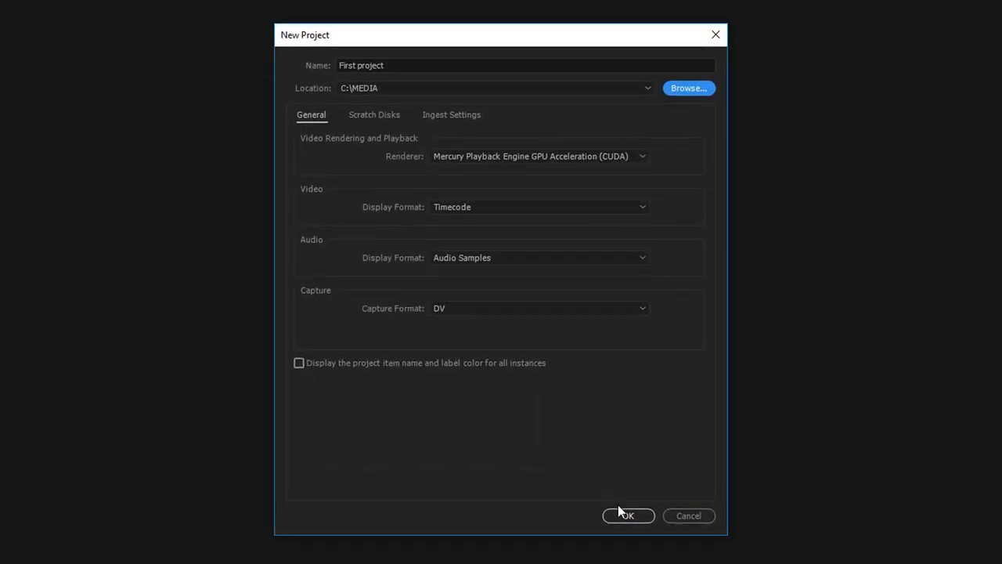
pyautogui.click(626, 515)
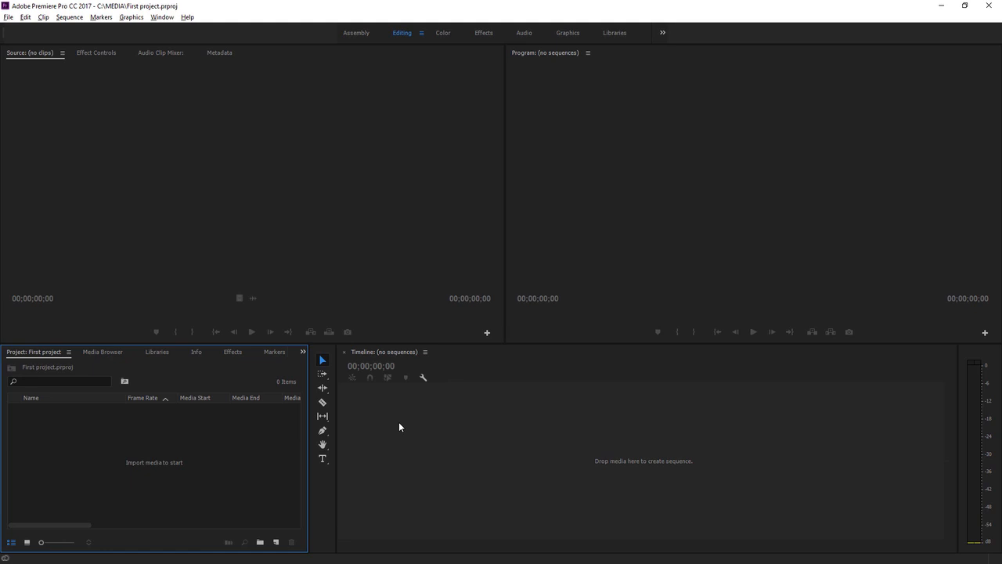
pyautogui.moveTo(174, 372)
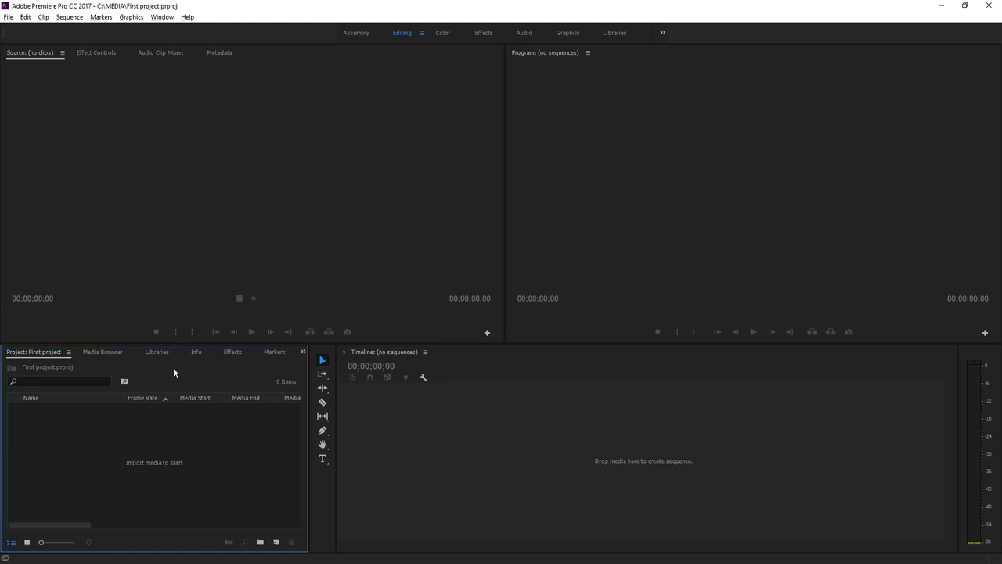
# Import all 13 clips from C:\MEDIA\Media Files via the Media Browser
pyautogui.click(103, 351)
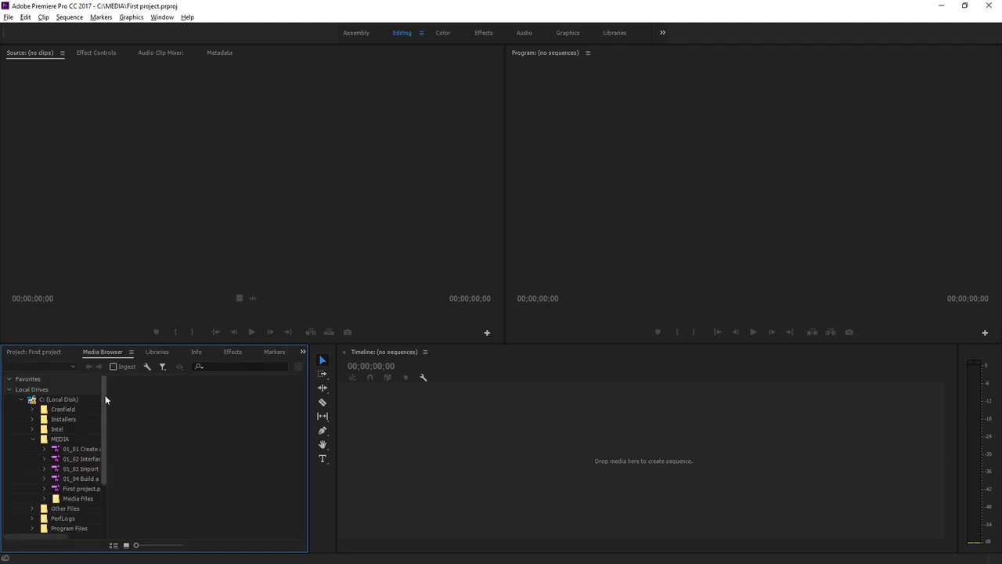
pyautogui.scroll(-3)
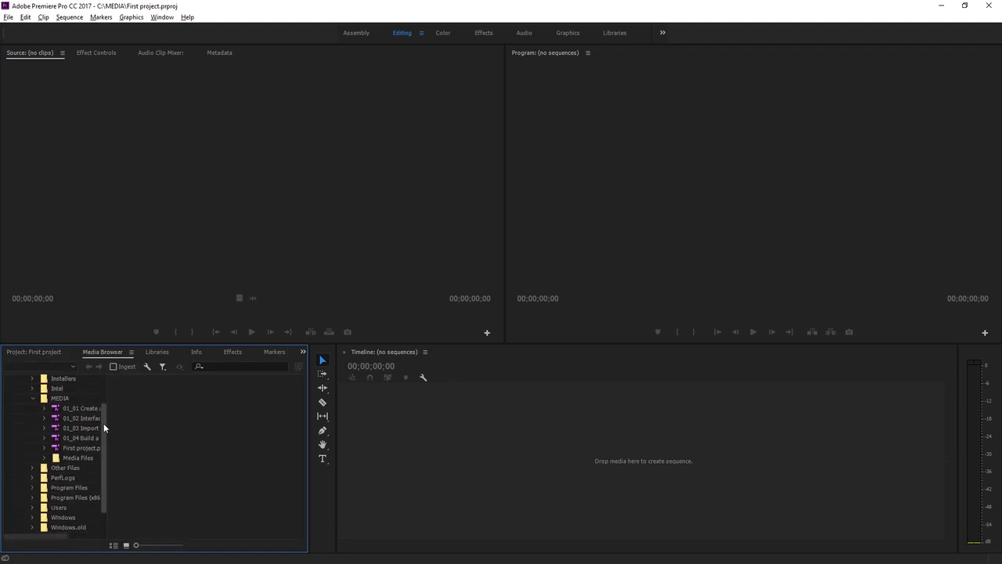
pyautogui.moveTo(132, 435)
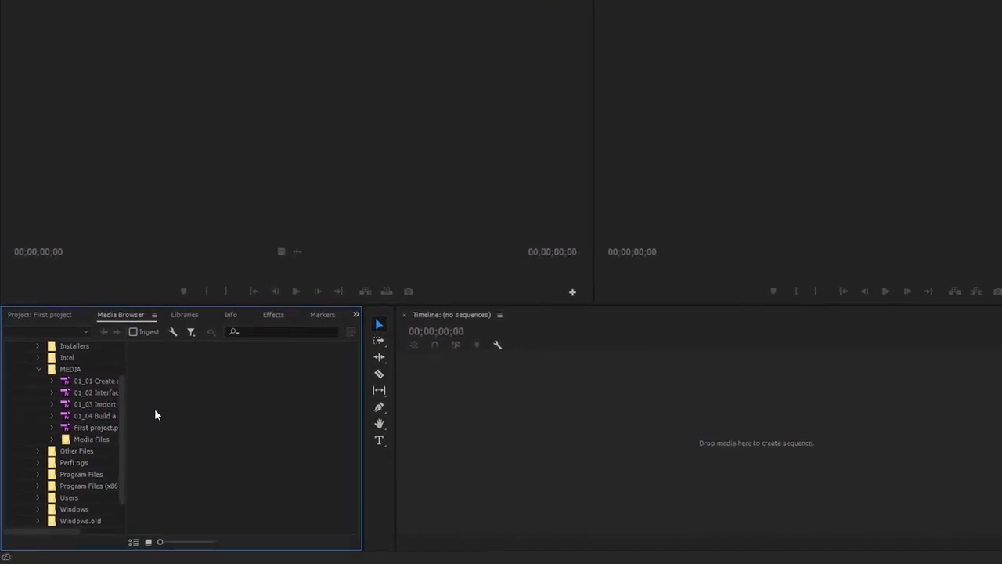
pyautogui.click(91, 438)
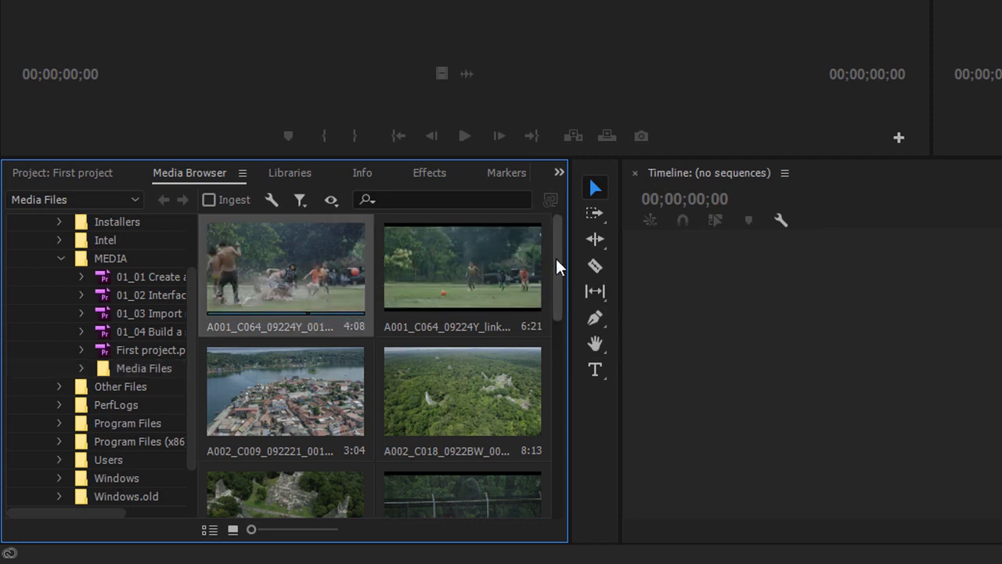
pyautogui.scroll(-3)
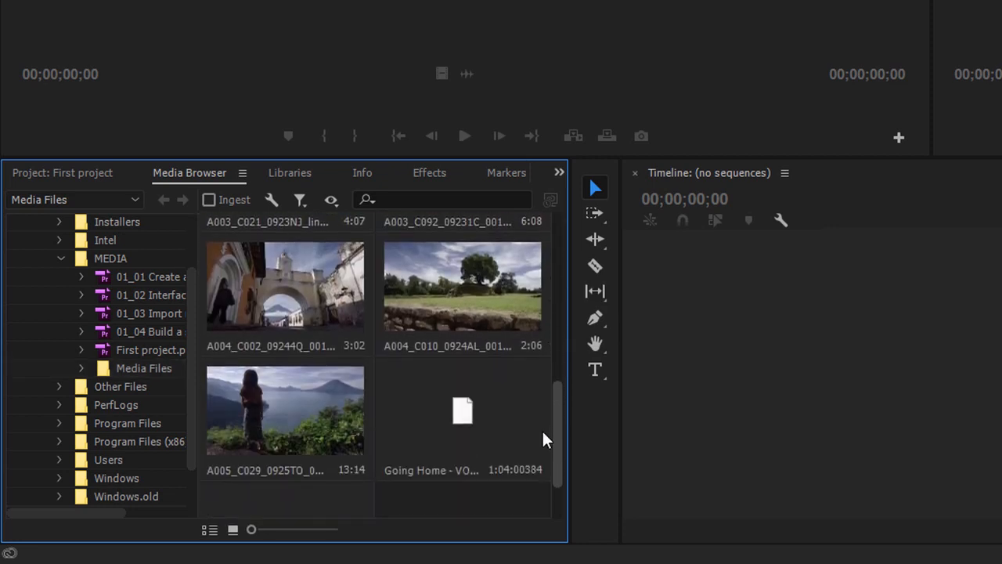
pyautogui.scroll(-3)
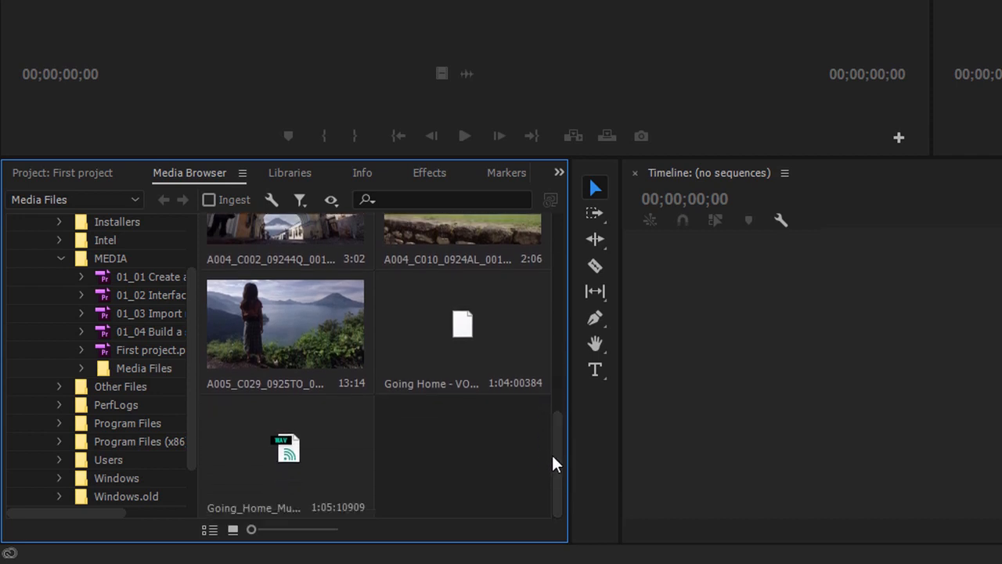
pyautogui.moveTo(479, 455)
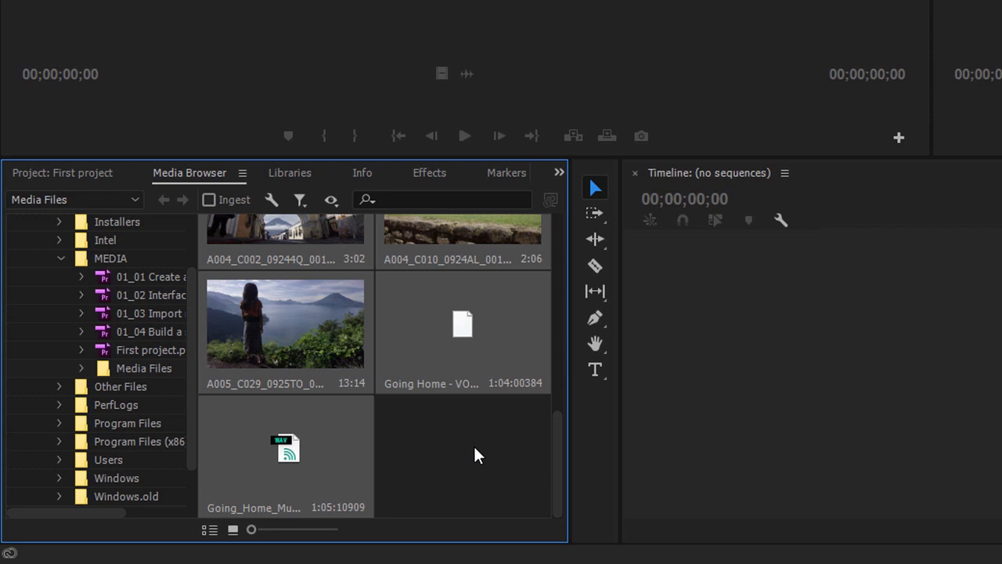
pyautogui.moveTo(487, 439)
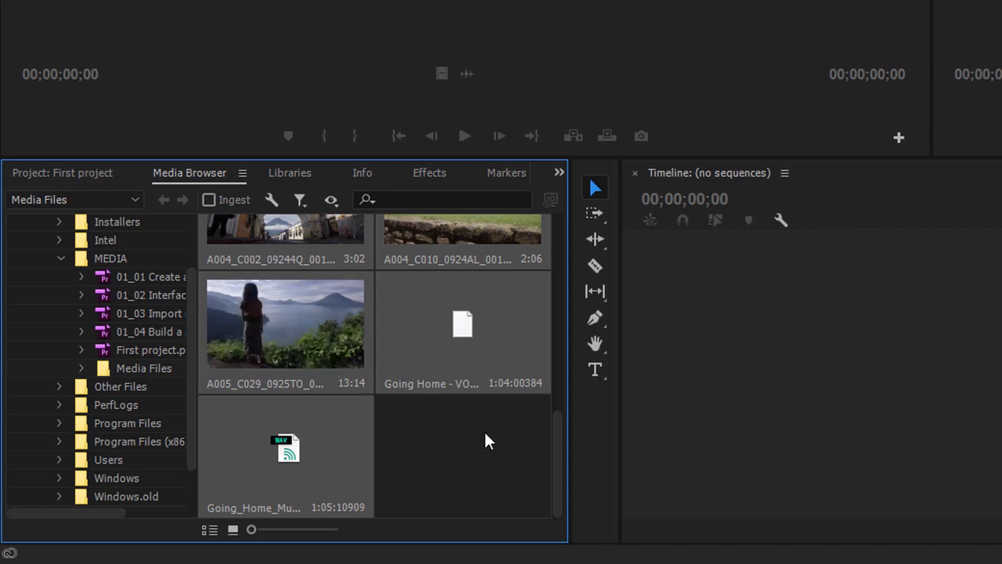
pyautogui.moveTo(457, 369)
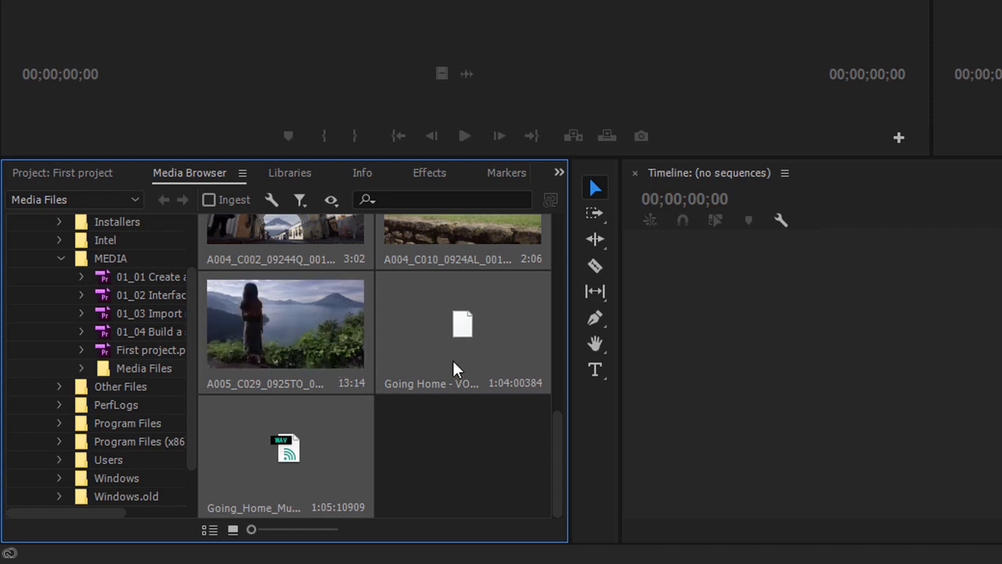
pyautogui.rightClick(462, 360)
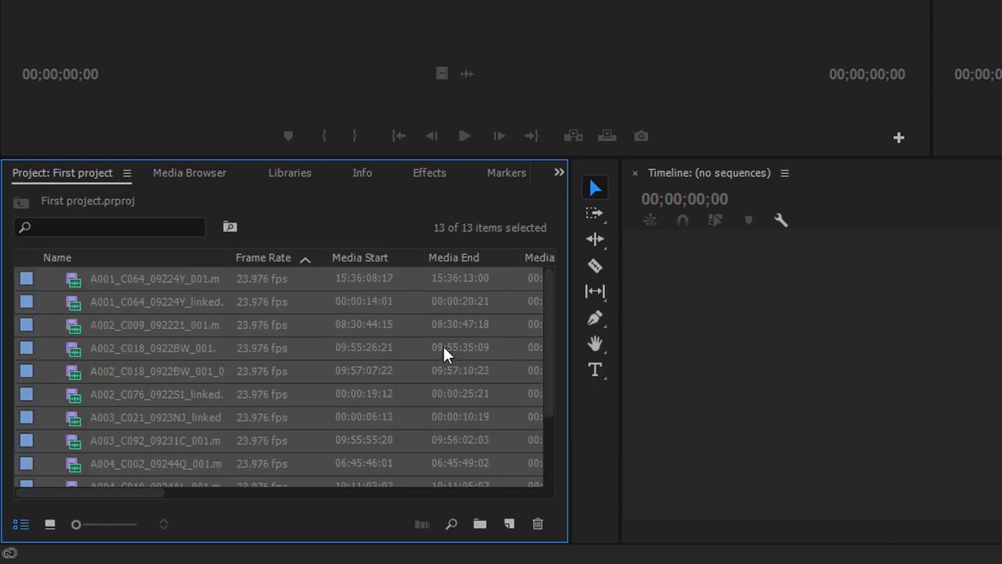
# Select the aerial jungle ruins clip A002_C018_0922BW_001.mp4 in the Project panel
pyautogui.click(153, 348)
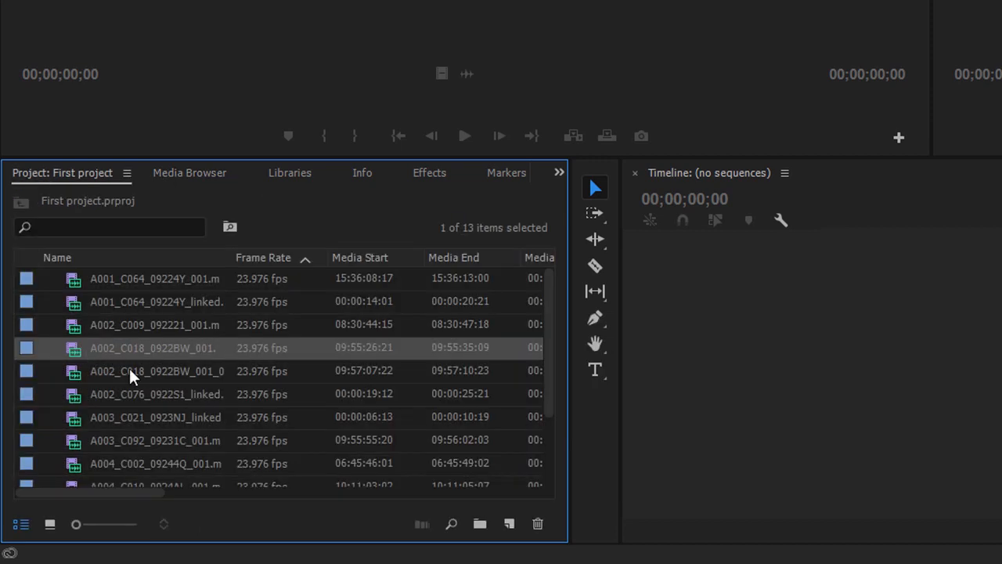
pyautogui.moveTo(159, 435)
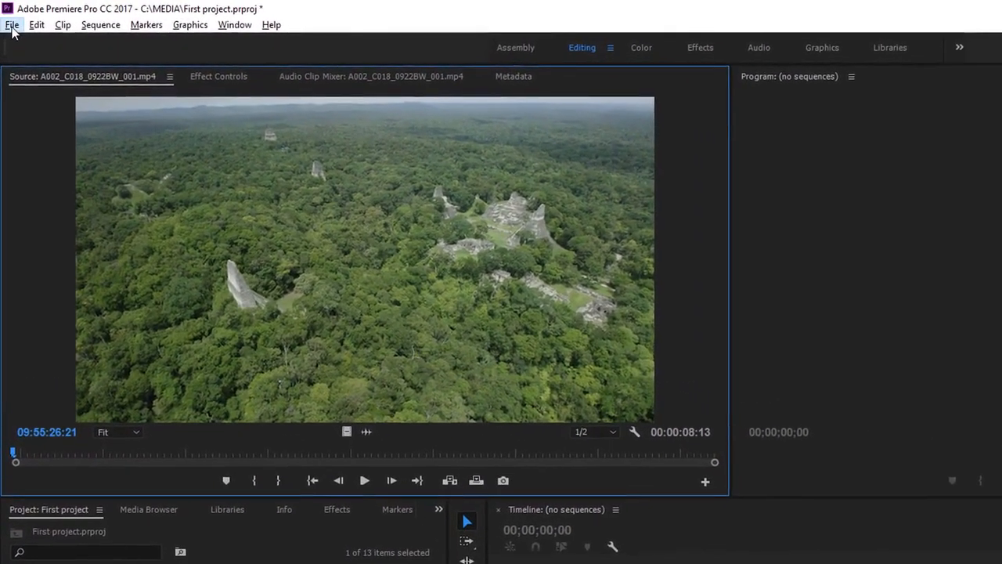
# Close First project, answering Yes to save it first
pyautogui.click(12, 25)
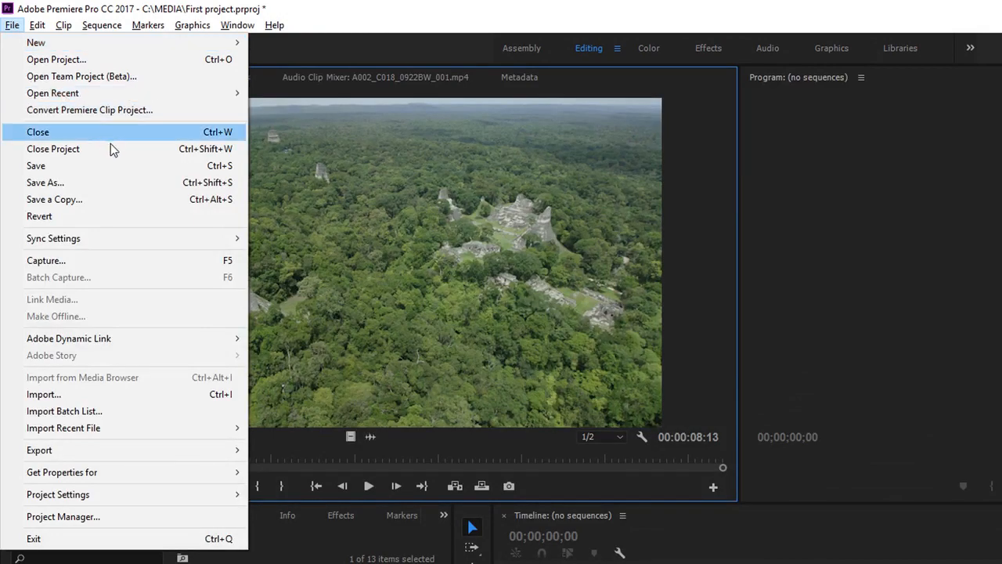
pyautogui.click(37, 147)
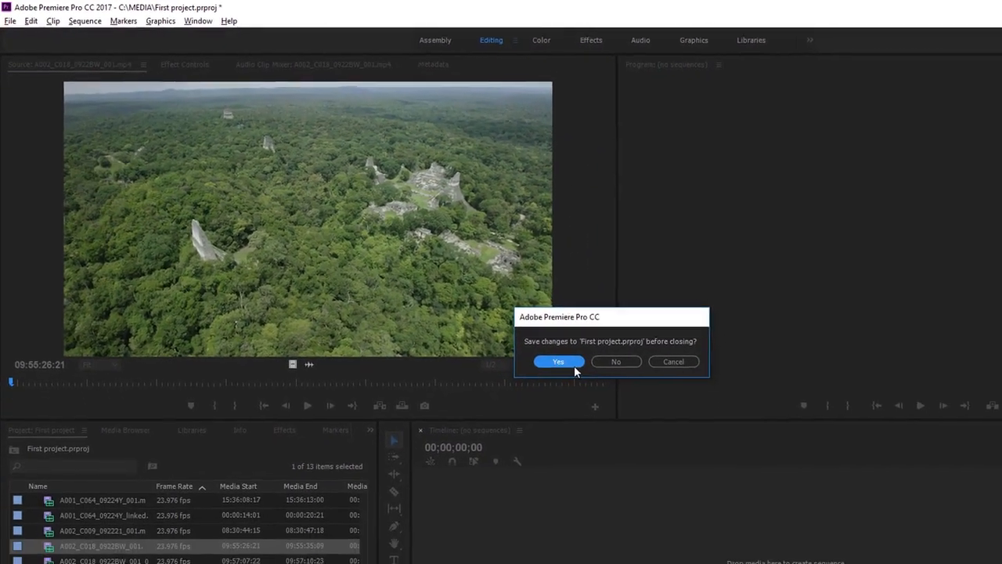
pyautogui.click(557, 360)
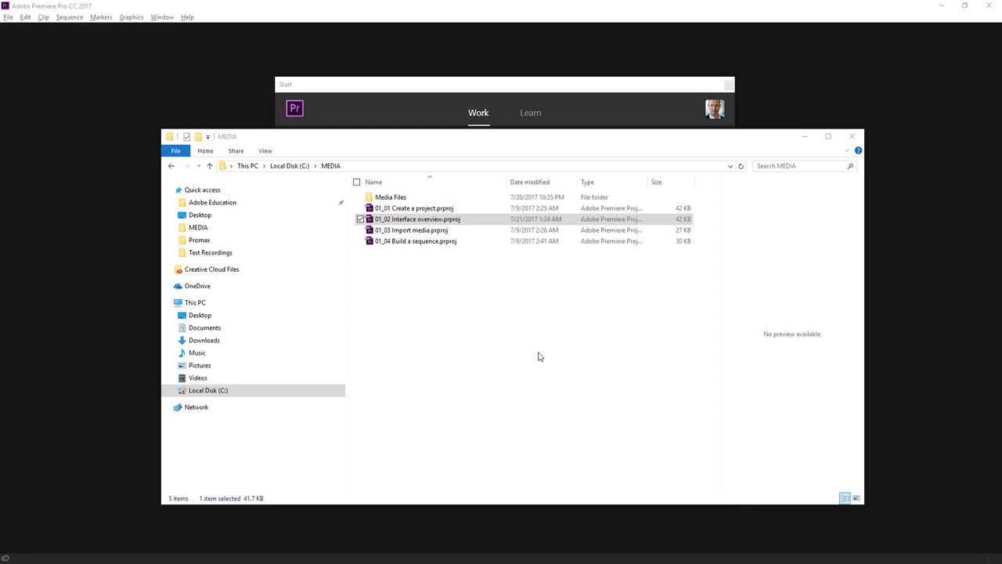
pyautogui.moveTo(448, 294)
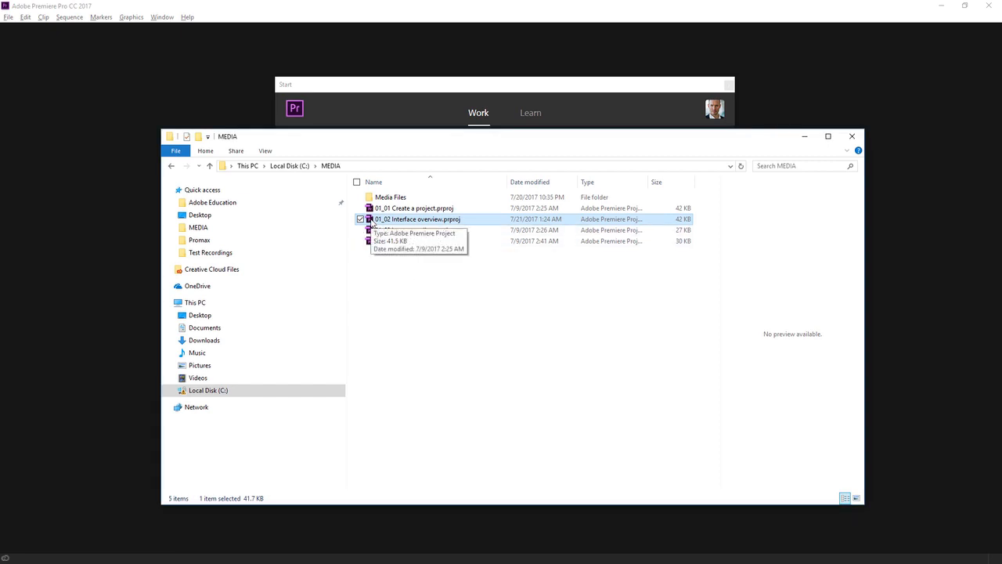
# Open 01_02 Interface overview.prproj from File Explorer
pyautogui.doubleClick(417, 220)
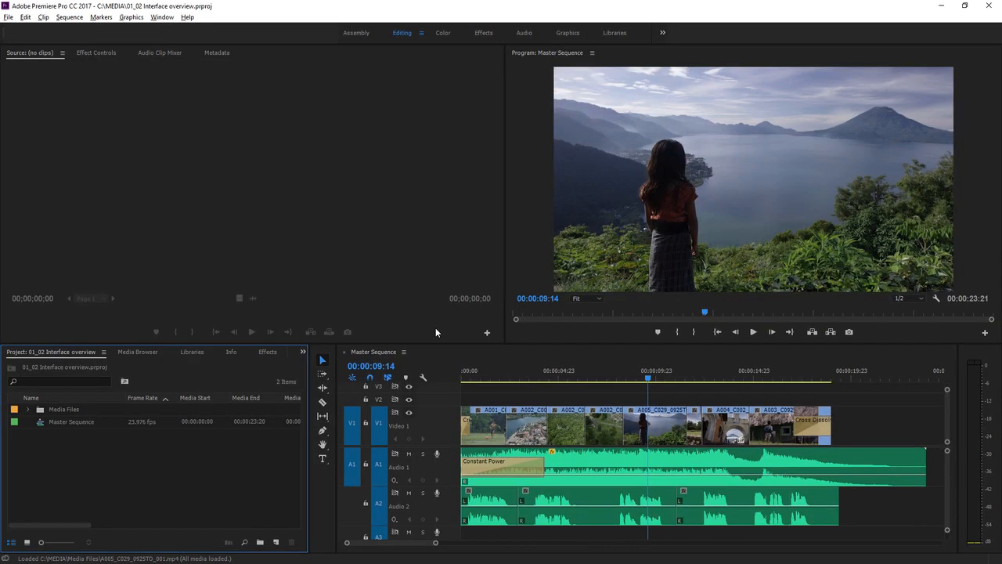
pyautogui.moveTo(498, 380)
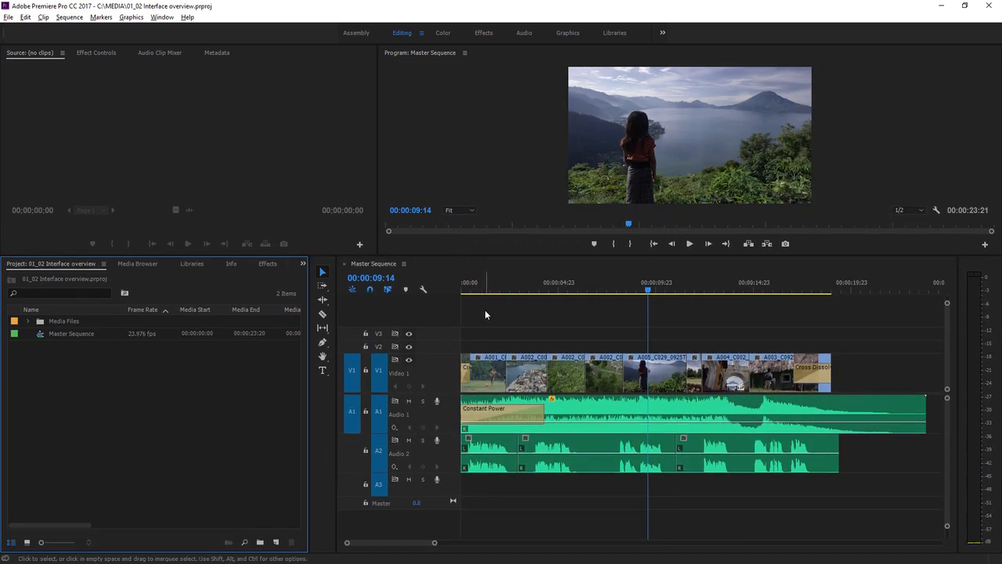
pyautogui.moveTo(479, 313)
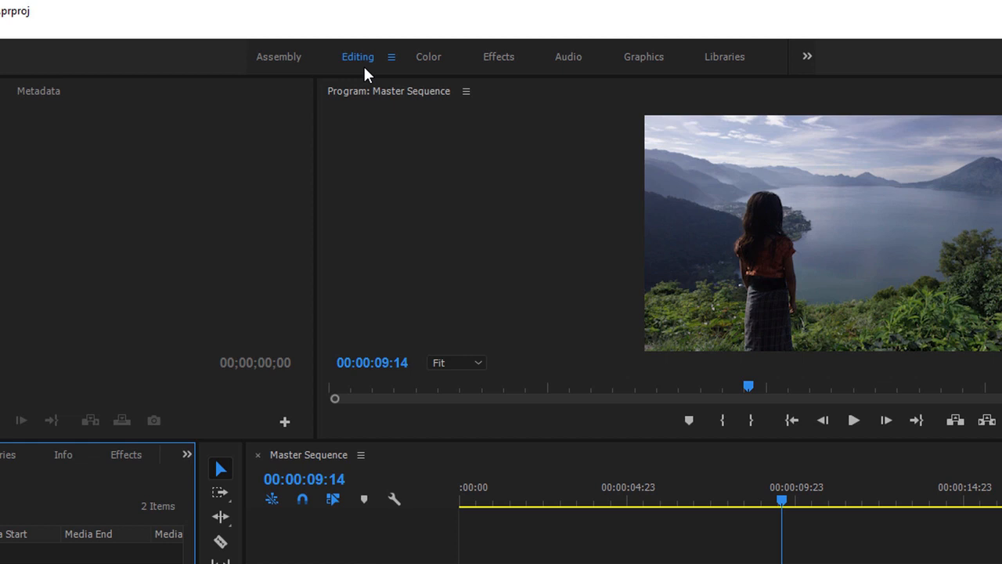
pyautogui.moveTo(500, 74)
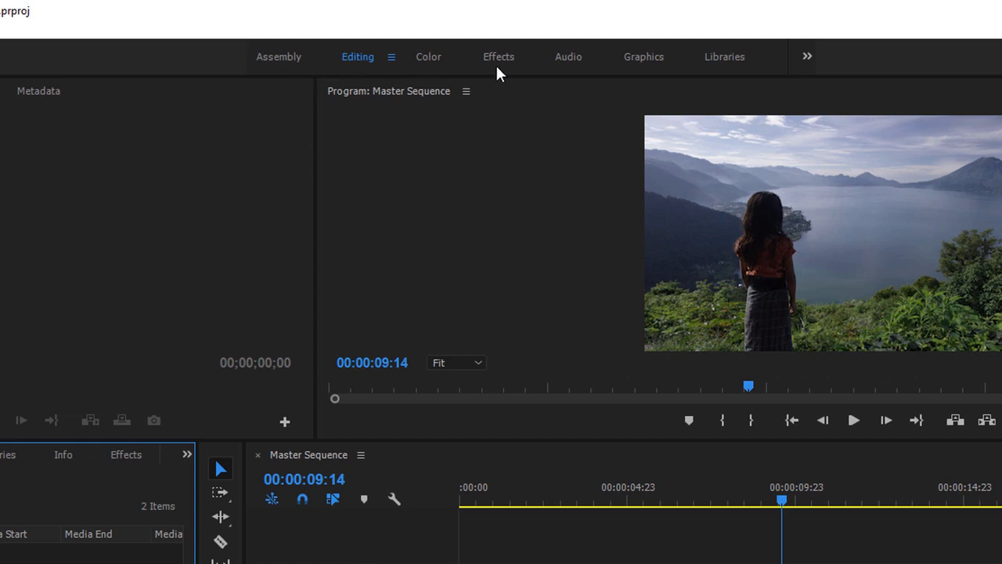
pyautogui.moveTo(482, 75)
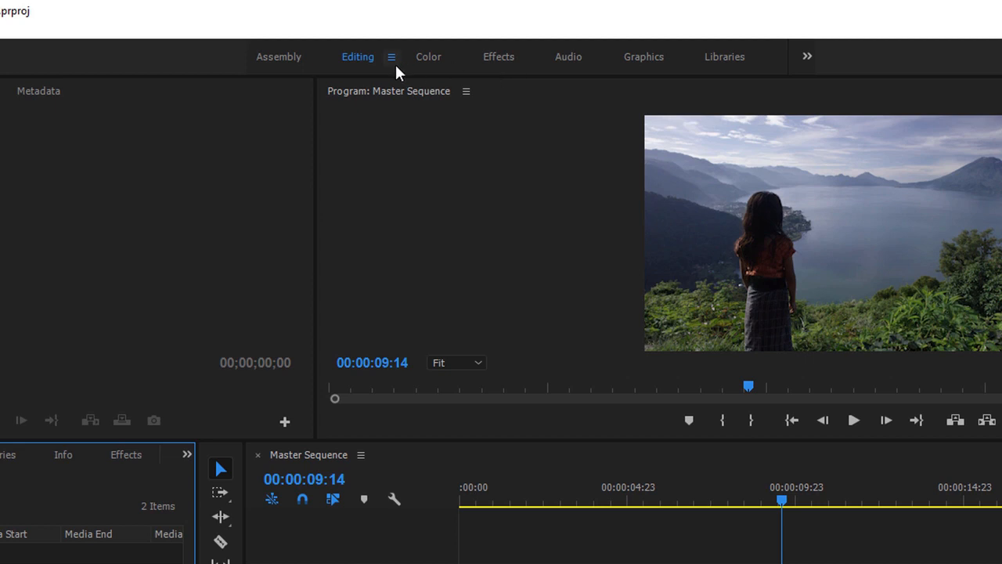
pyautogui.moveTo(435, 263)
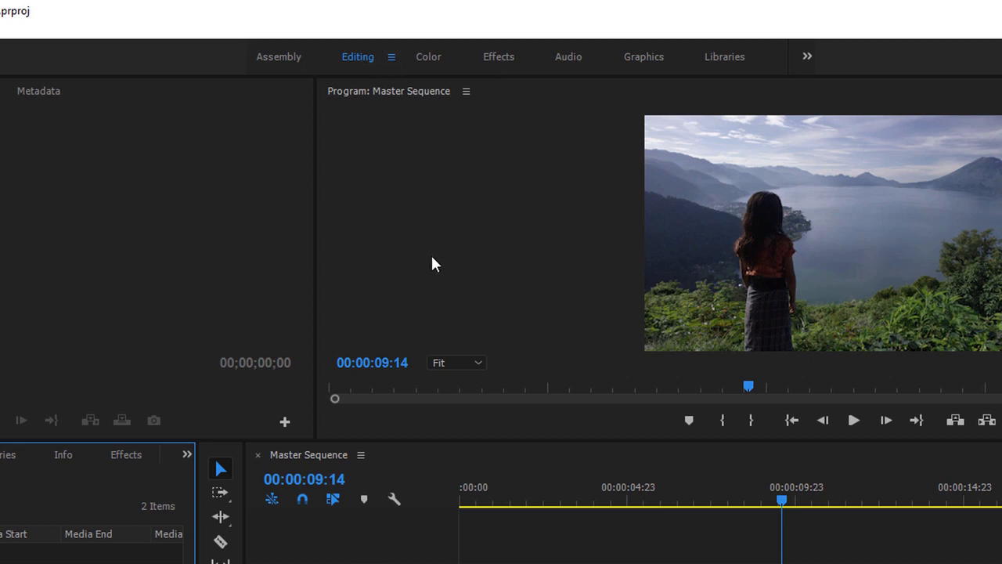
pyautogui.moveTo(394, 71)
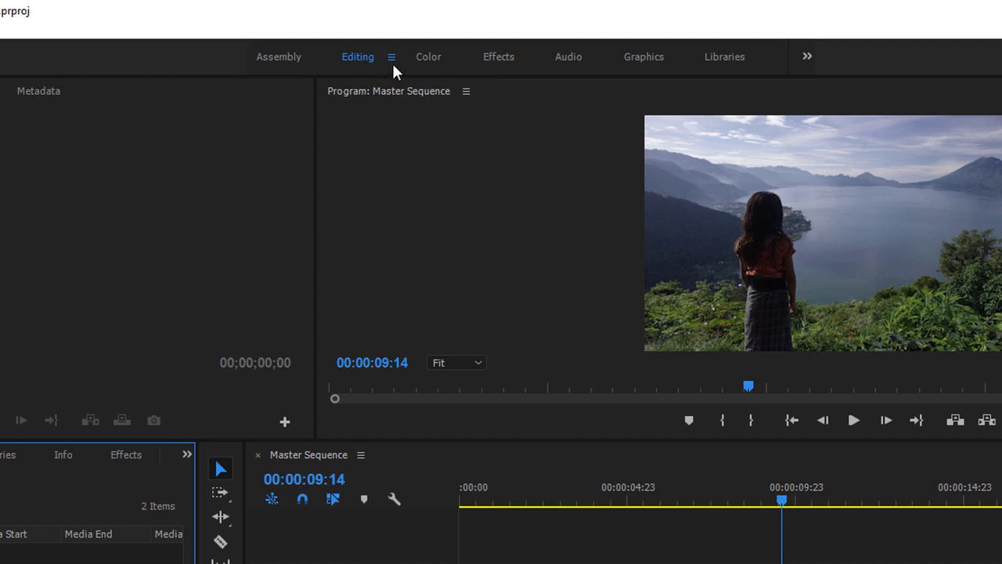
# Reset the Editing workspace to its saved layout
pyautogui.click(392, 57)
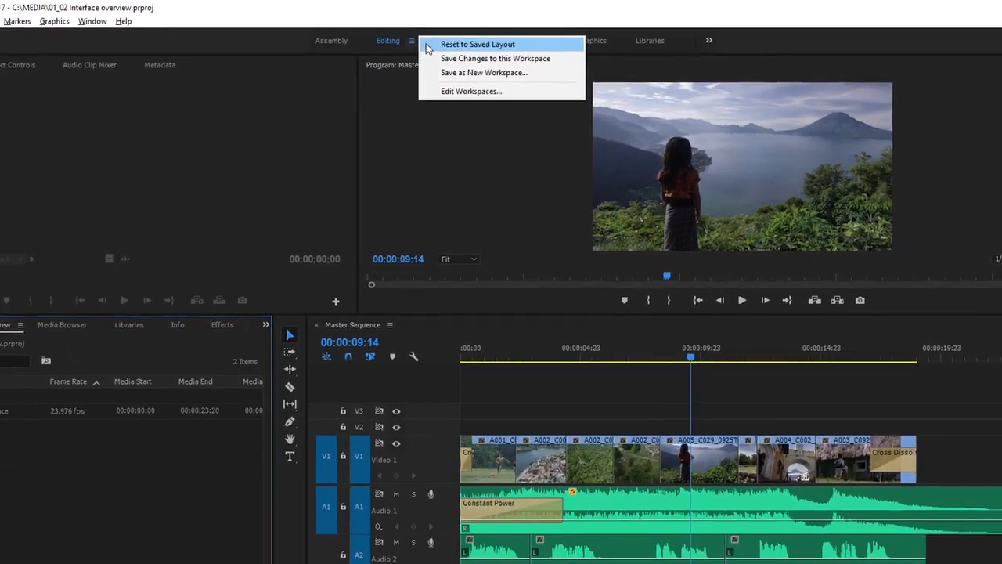
pyautogui.click(476, 43)
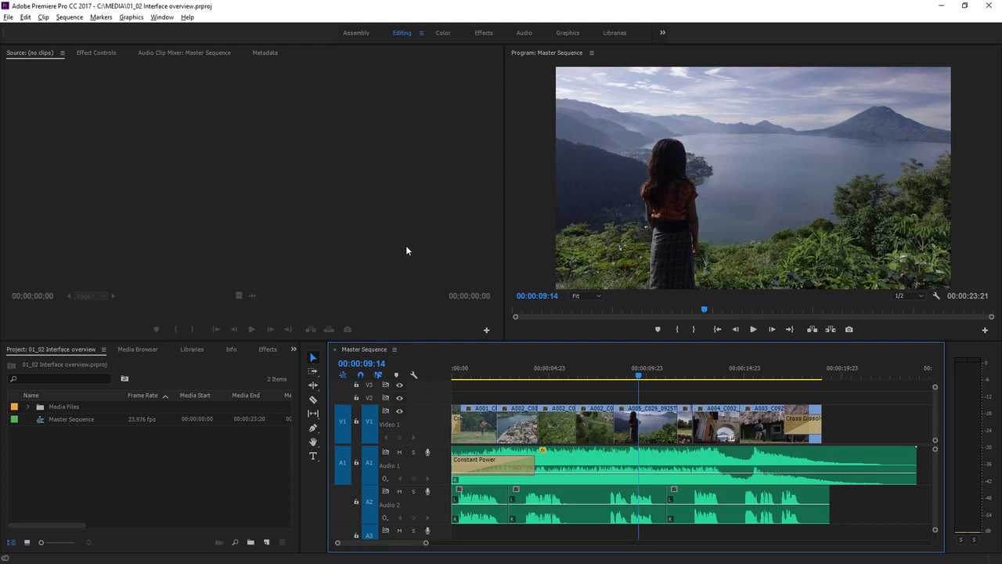
pyautogui.moveTo(239, 161)
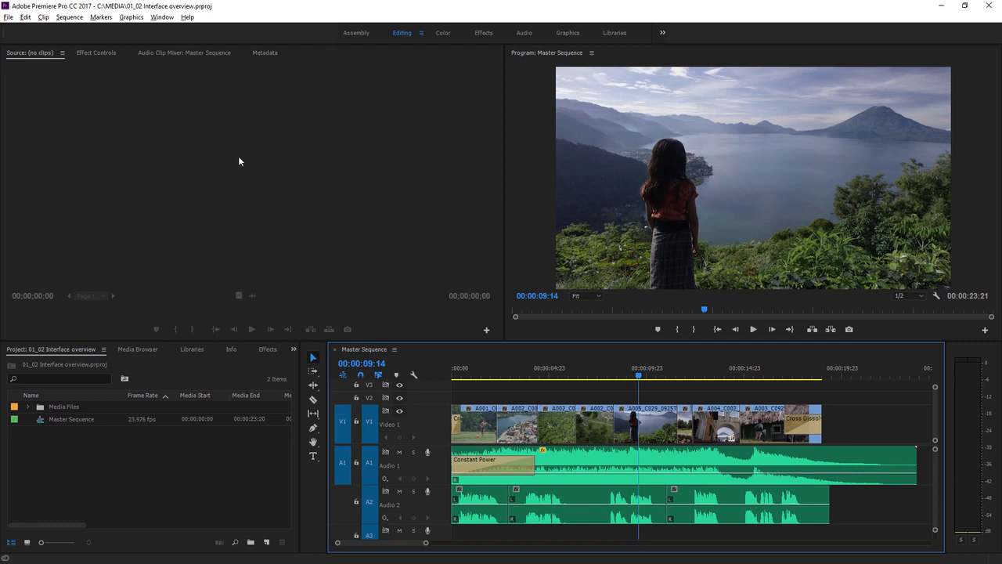
pyautogui.moveTo(307, 291)
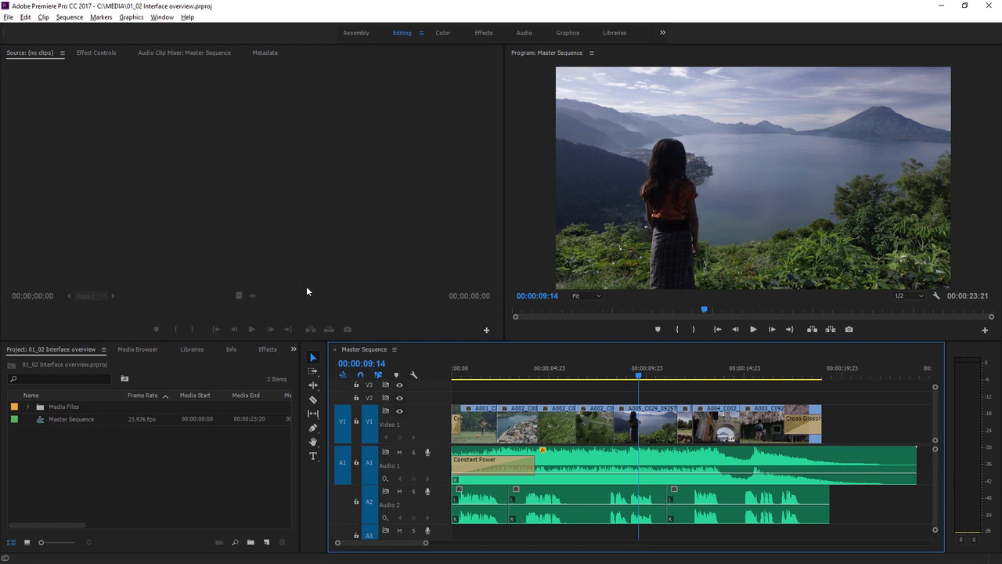
pyautogui.moveTo(512, 364)
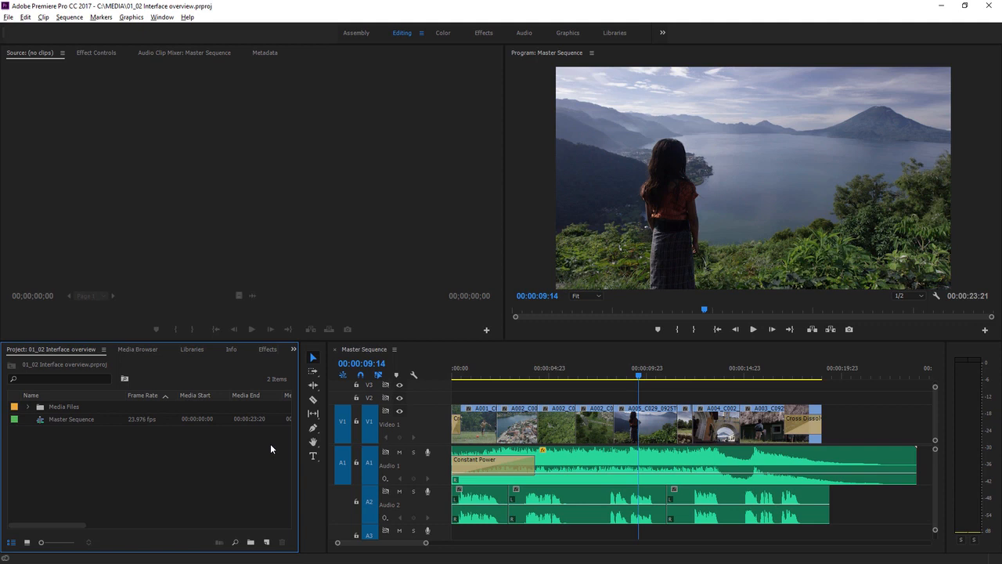
pyautogui.moveTo(263, 452)
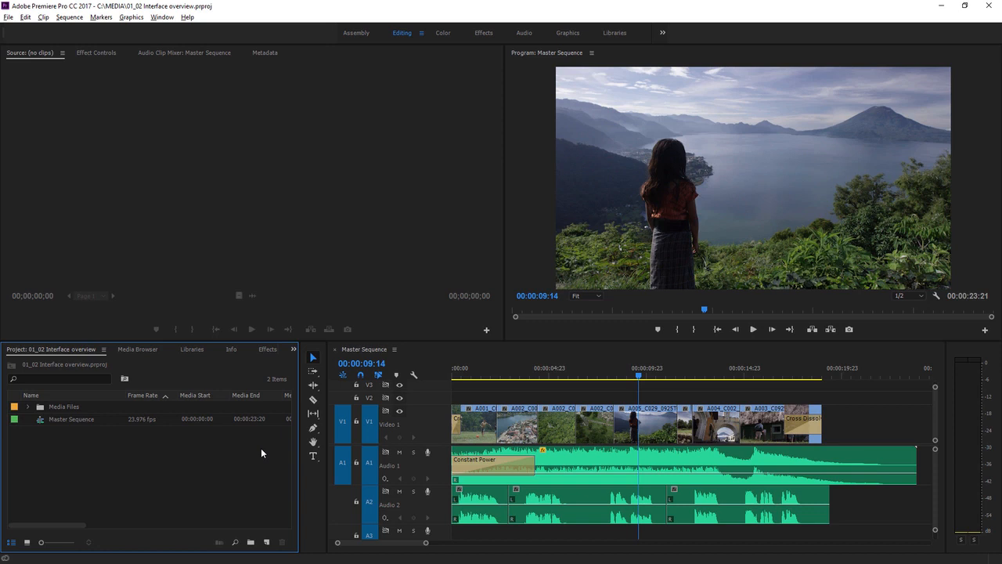
pyautogui.moveTo(254, 449)
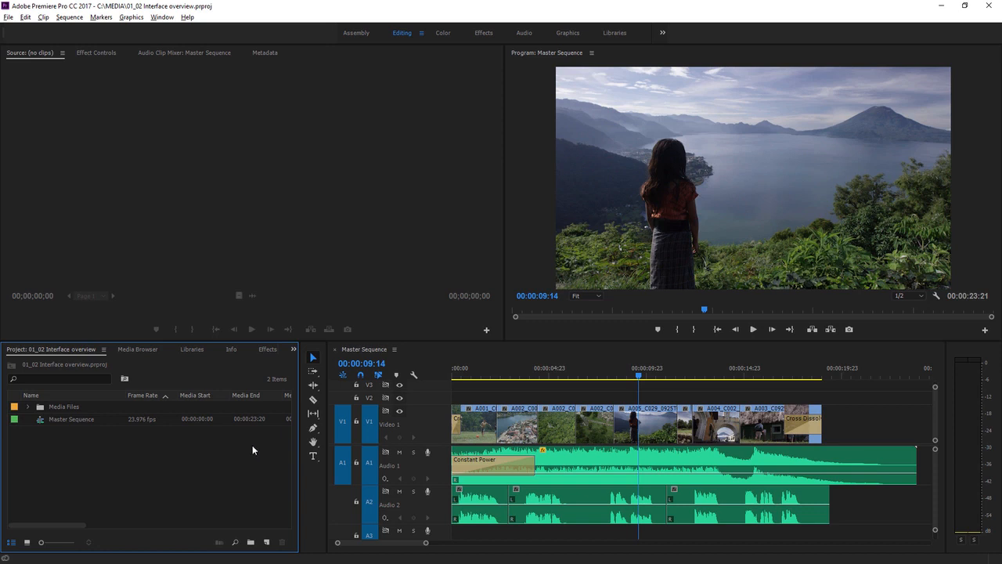
pyautogui.moveTo(247, 449)
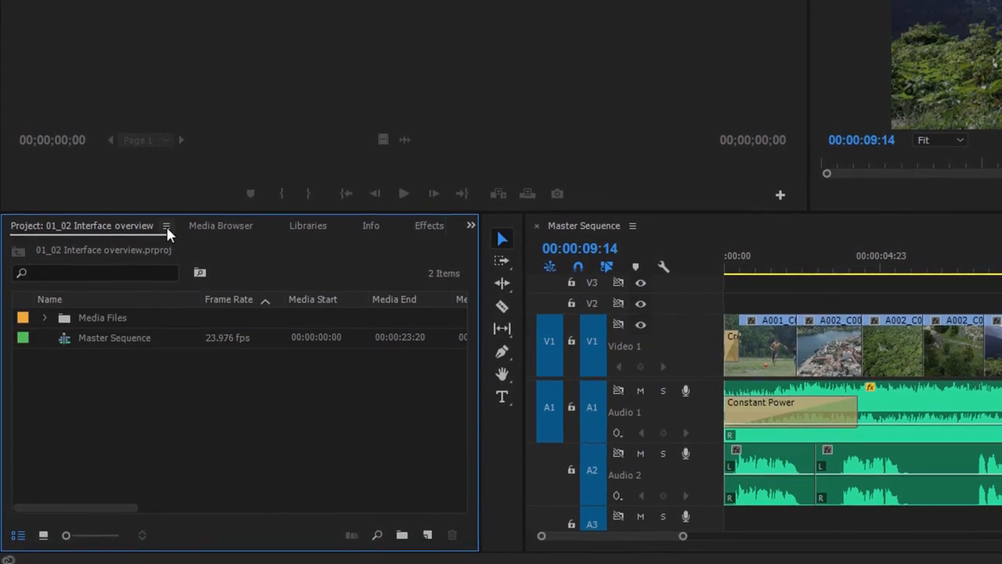
# Show the Media Browser listing local drives and Team Projects, then return to the Master Sequence timeline
pyautogui.click(166, 225)
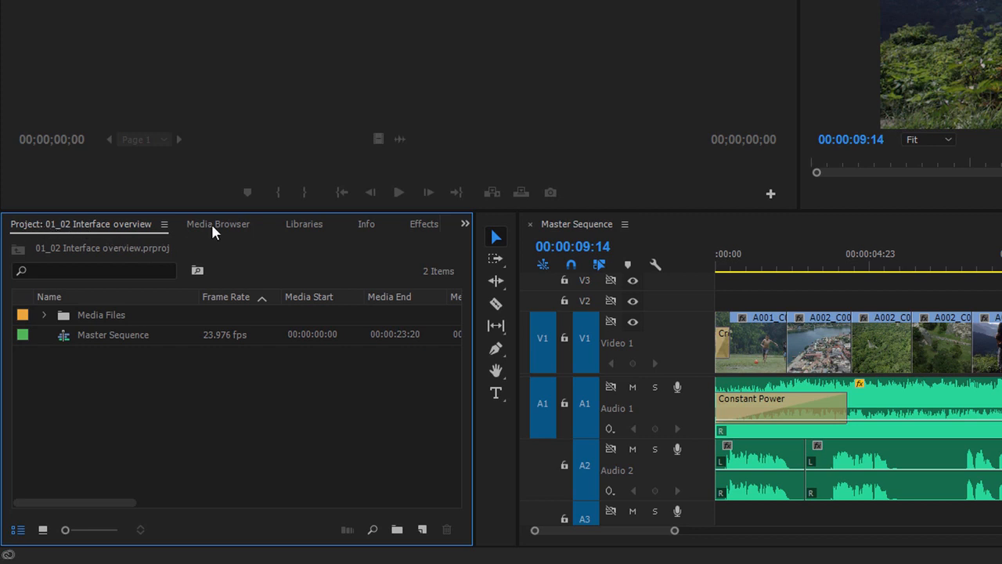
pyautogui.click(218, 224)
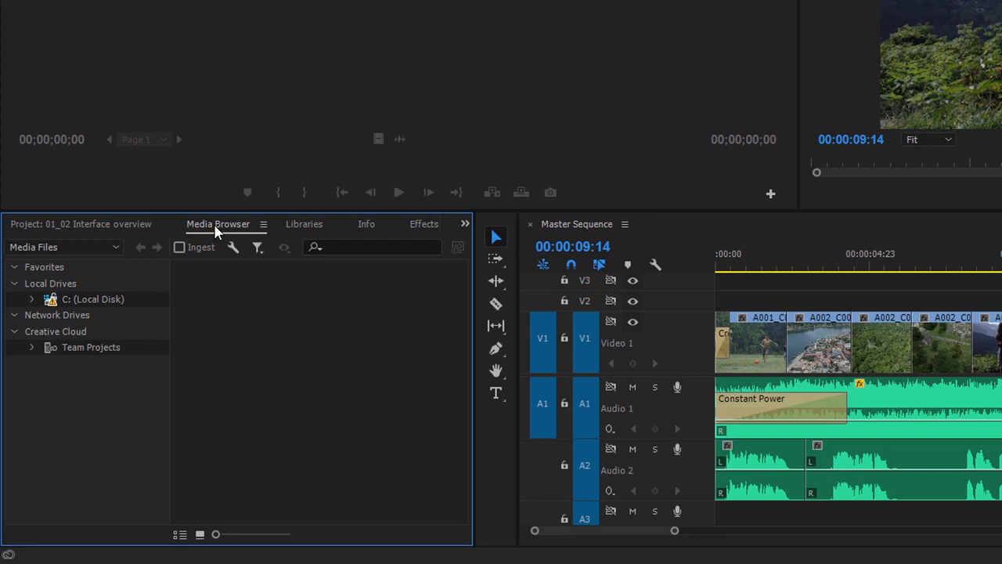
pyautogui.moveTo(289, 234)
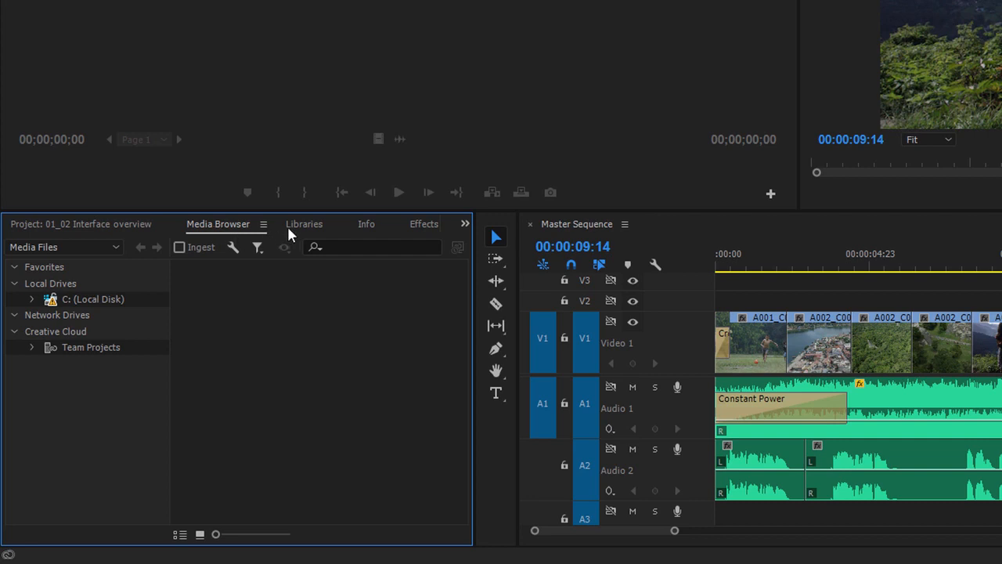
pyautogui.click(304, 224)
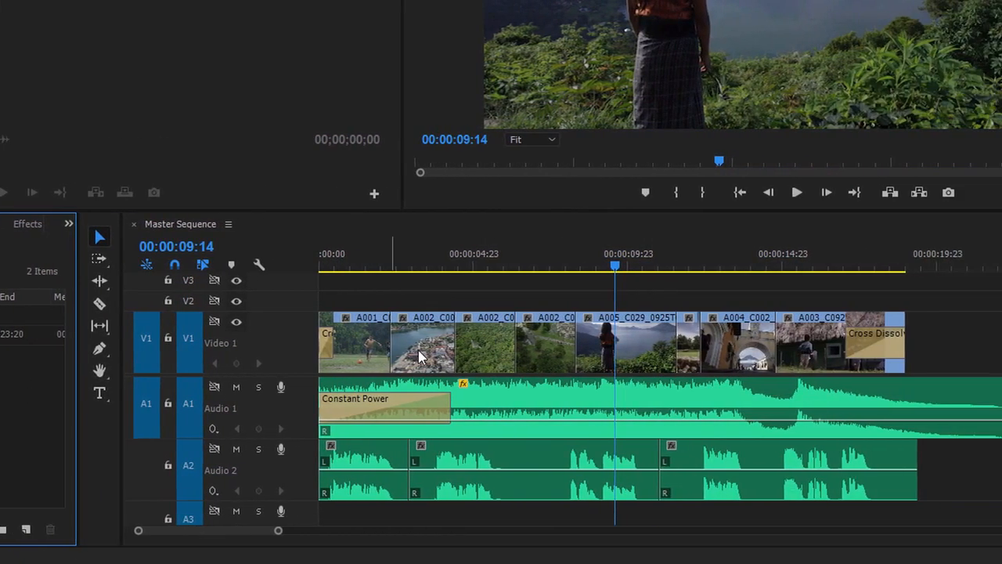
pyautogui.rightClick(423, 344)
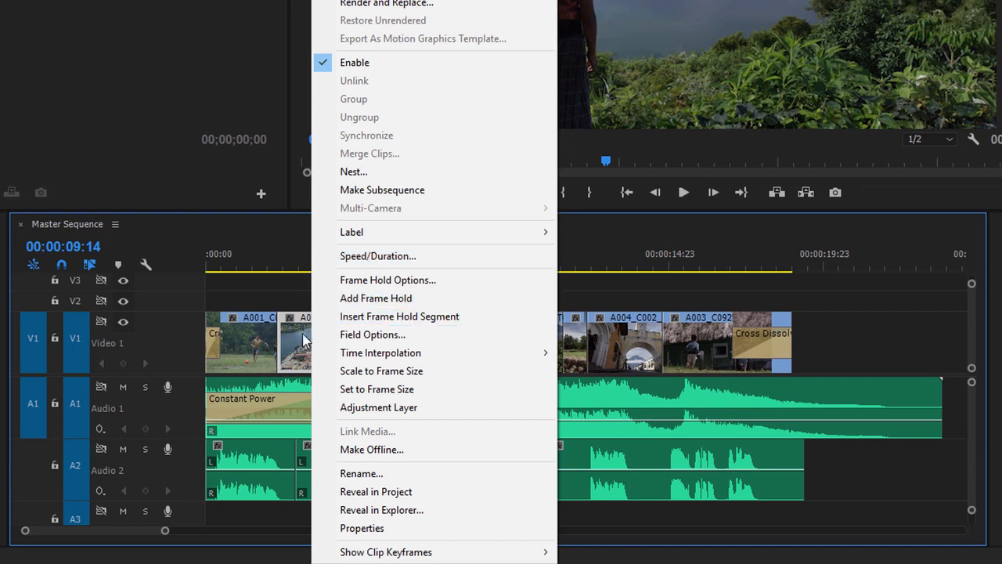
pyautogui.moveTo(298, 344)
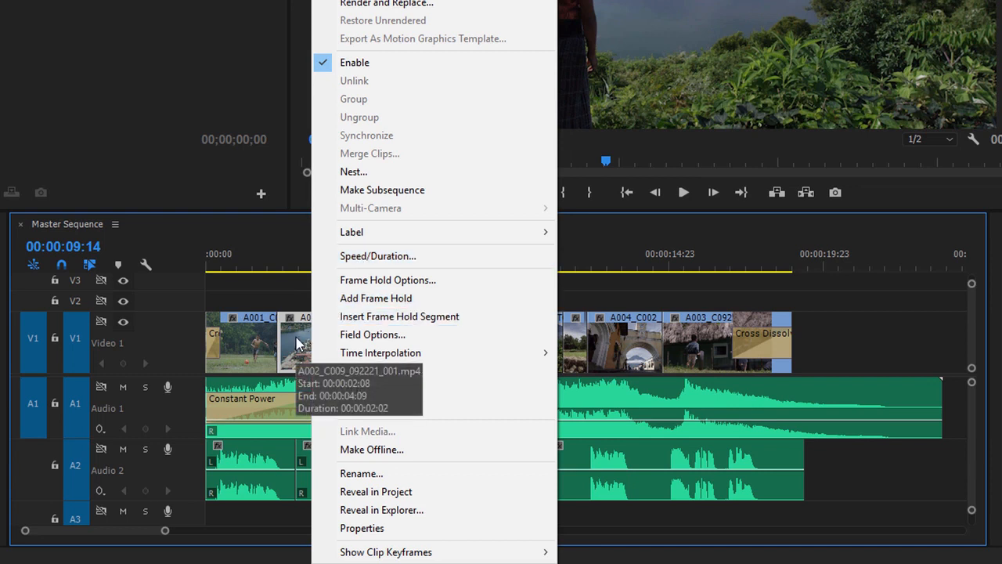
pyautogui.moveTo(285, 345)
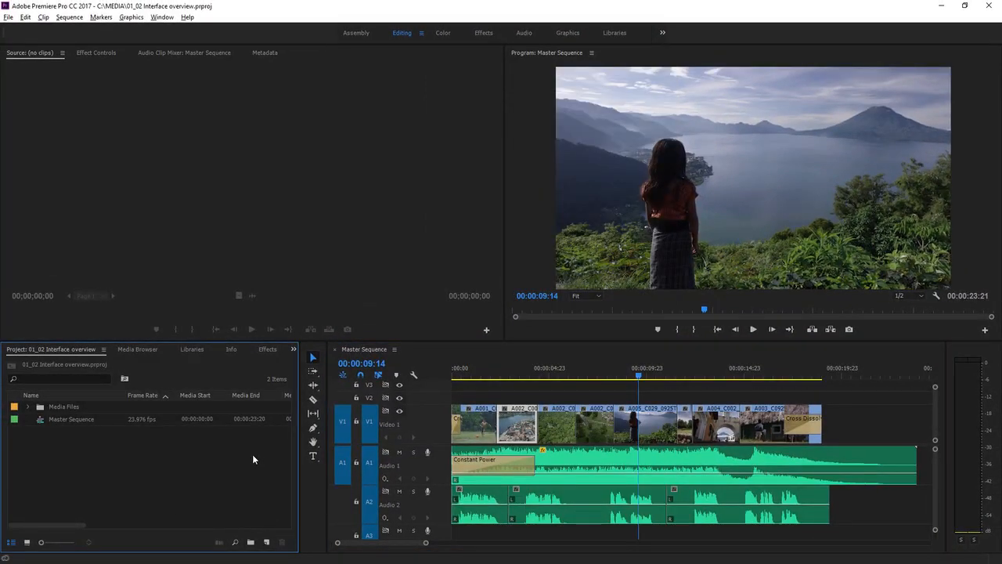
pyautogui.moveTo(172, 31)
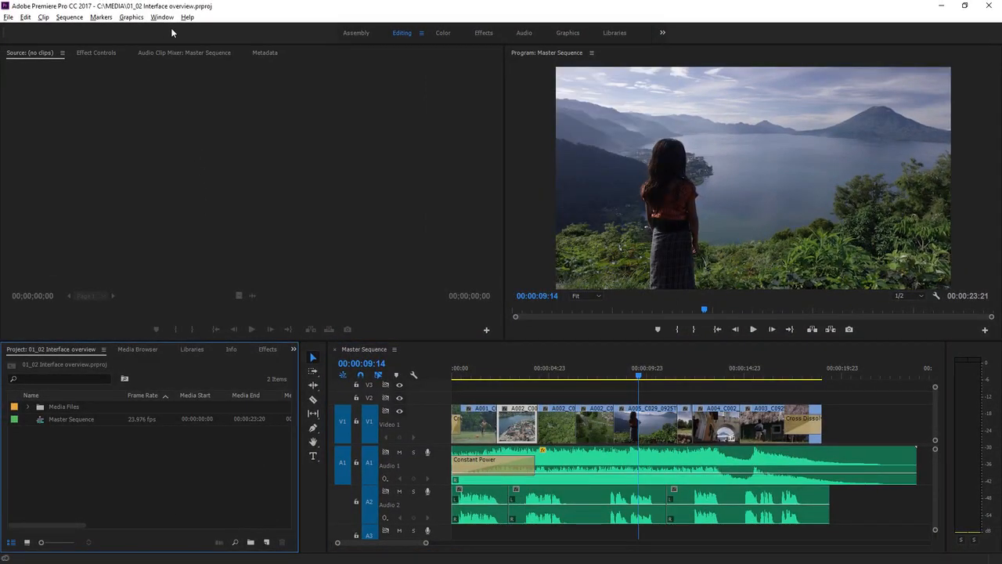
# Close the 01_02 Interface overview project via File > Close Project after returning to the Project panel
pyautogui.click(162, 15)
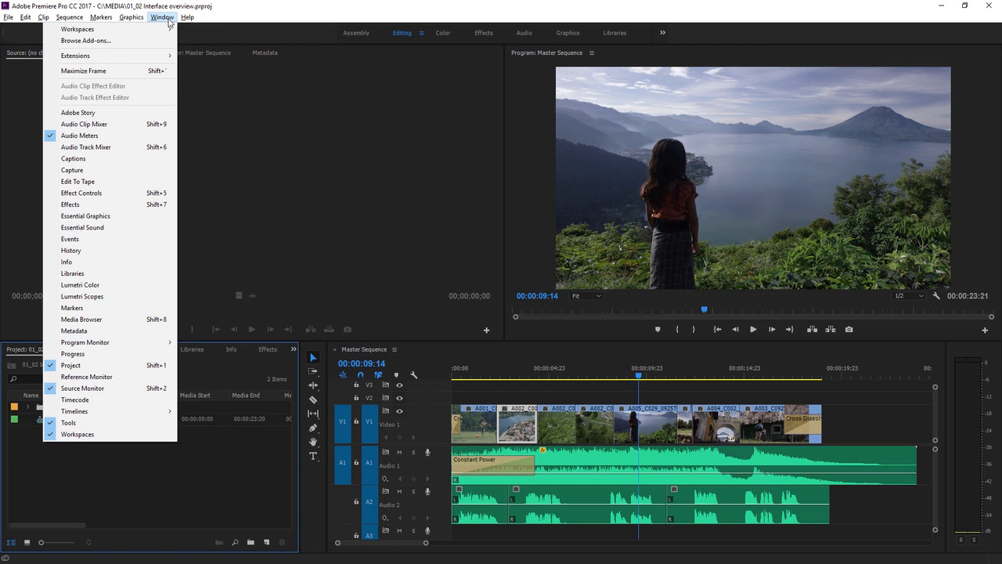
pyautogui.moveTo(81, 227)
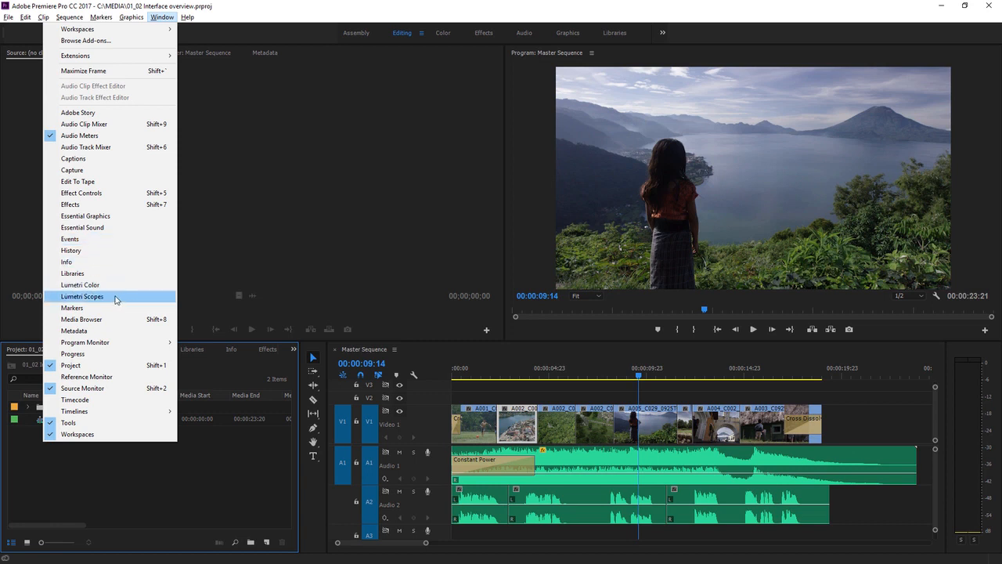
pyautogui.moveTo(118, 321)
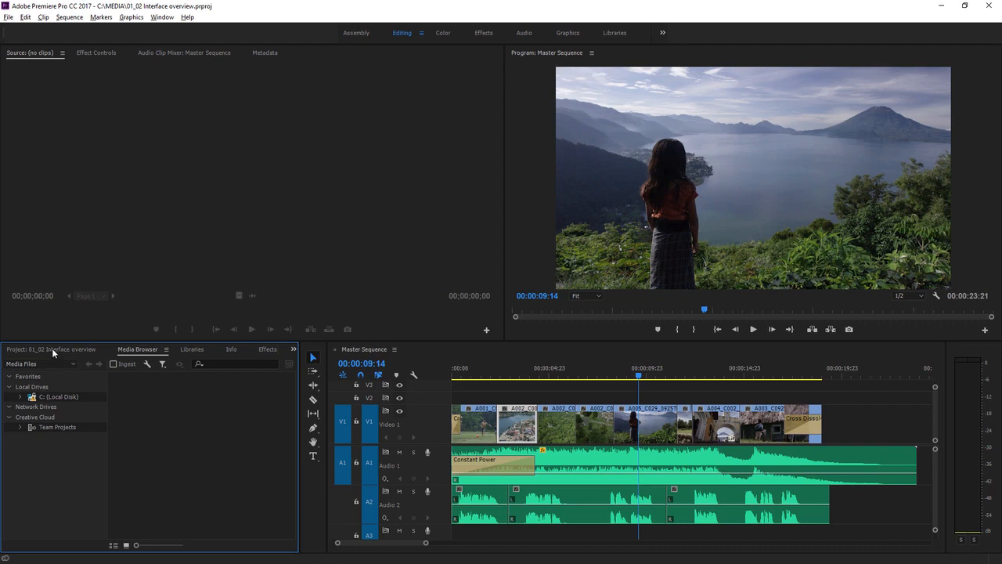
pyautogui.click(39, 349)
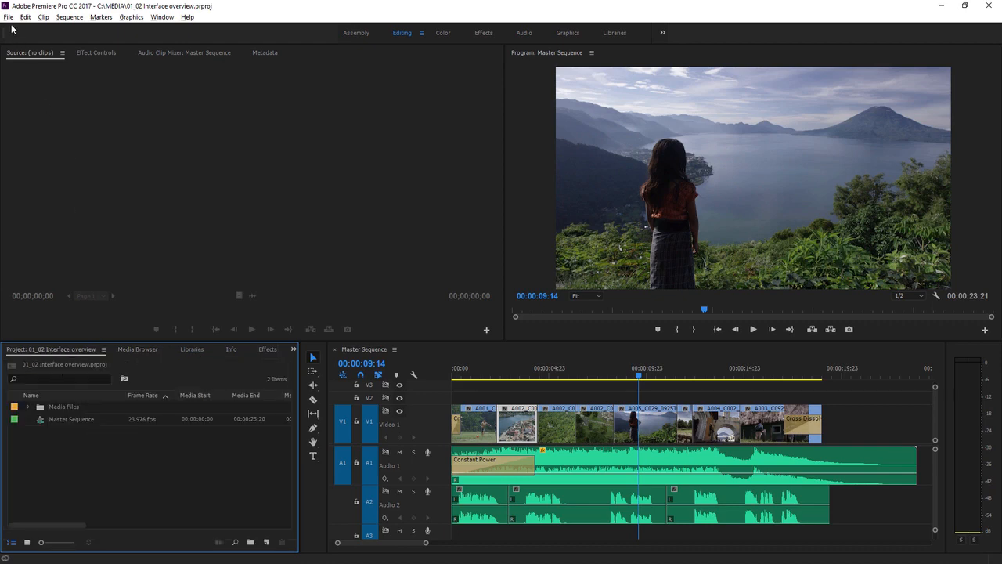
pyautogui.click(8, 15)
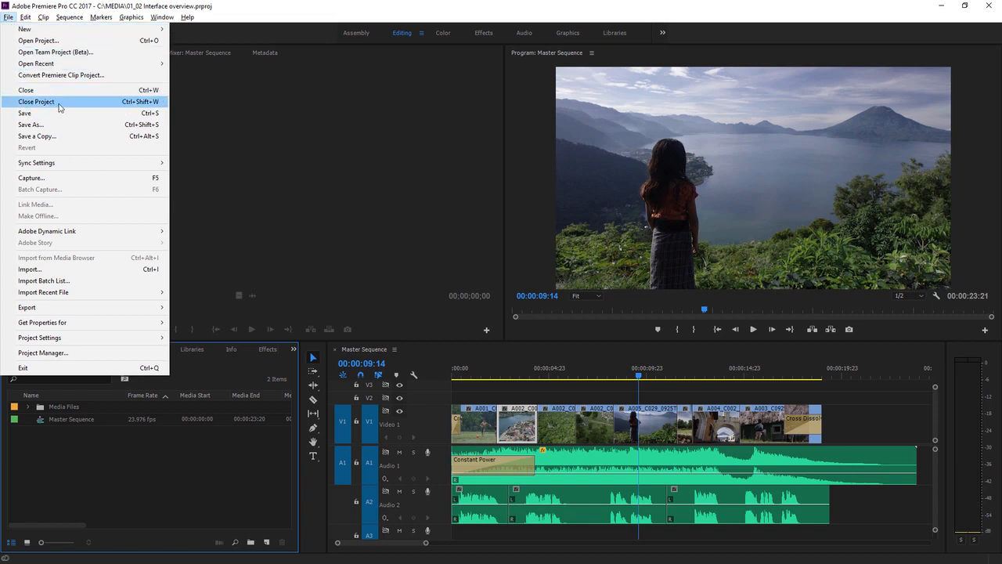
pyautogui.click(36, 100)
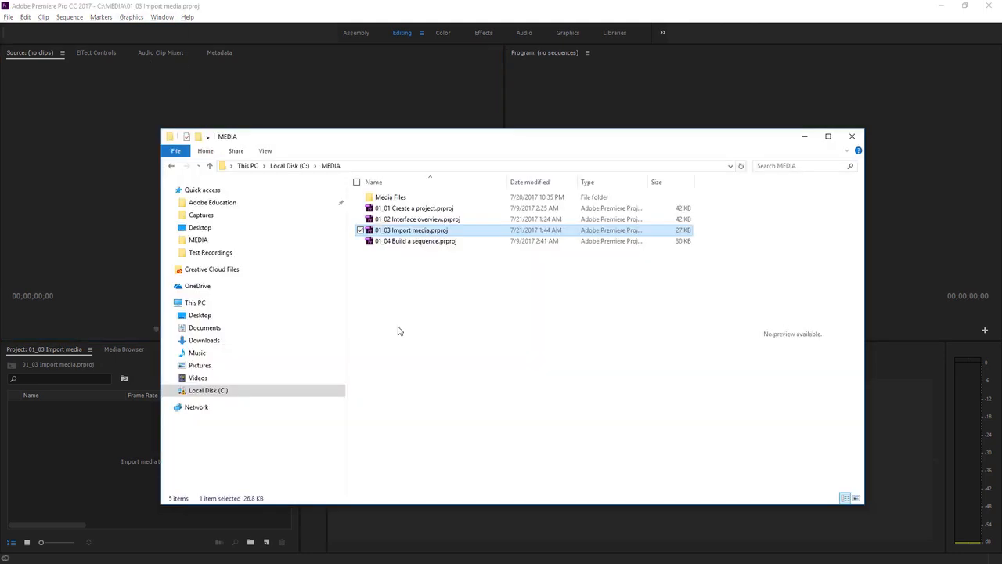
pyautogui.moveTo(404, 313)
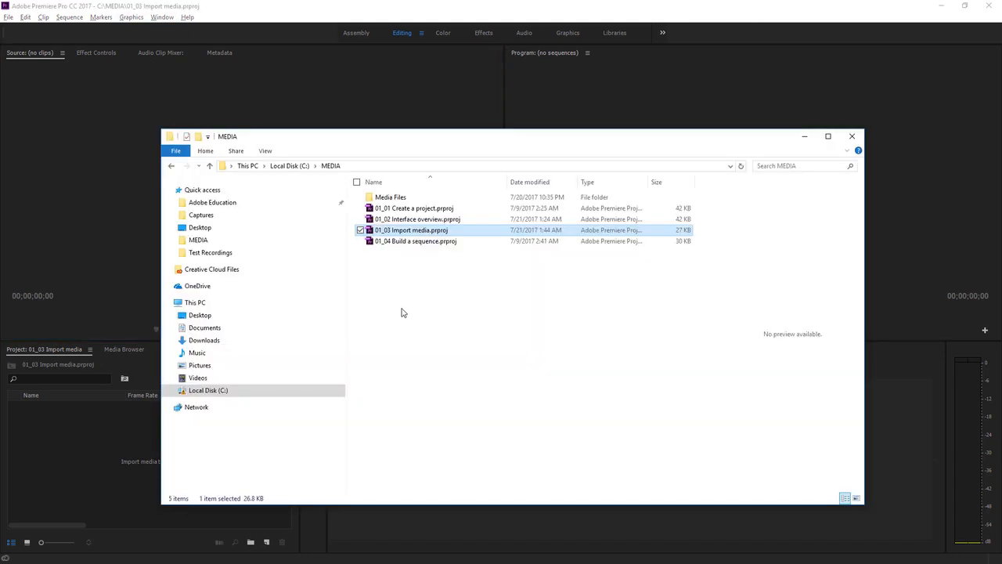
pyautogui.moveTo(398, 295)
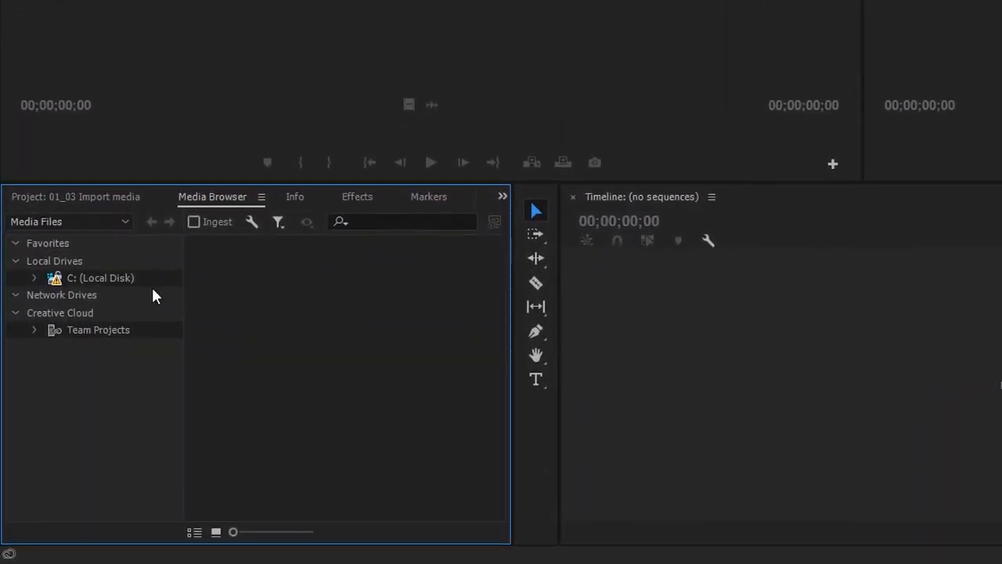
# Expand the C: local disk to reveal the MEDIA folder and its Media Files clips
pyautogui.click(34, 279)
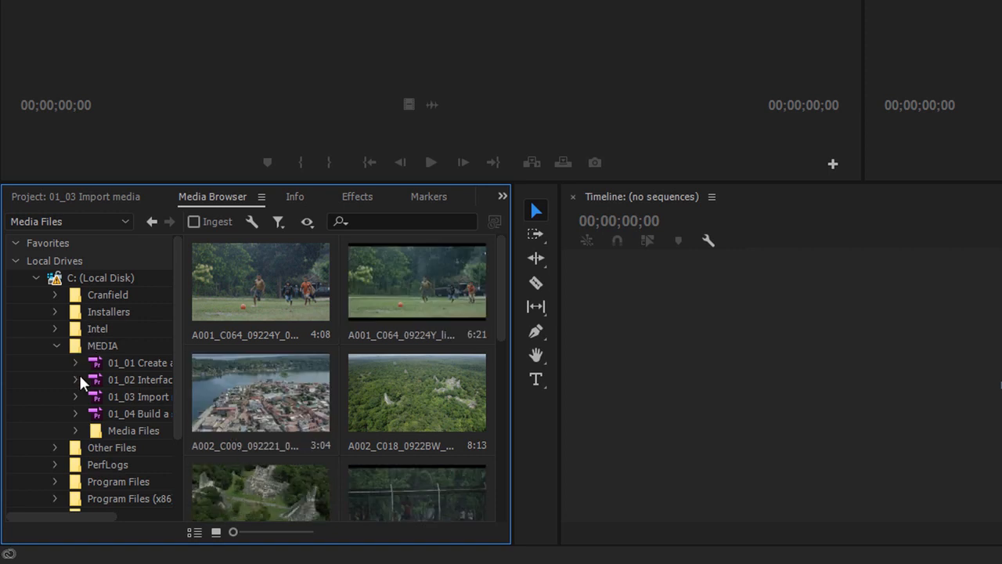
pyautogui.moveTo(122, 419)
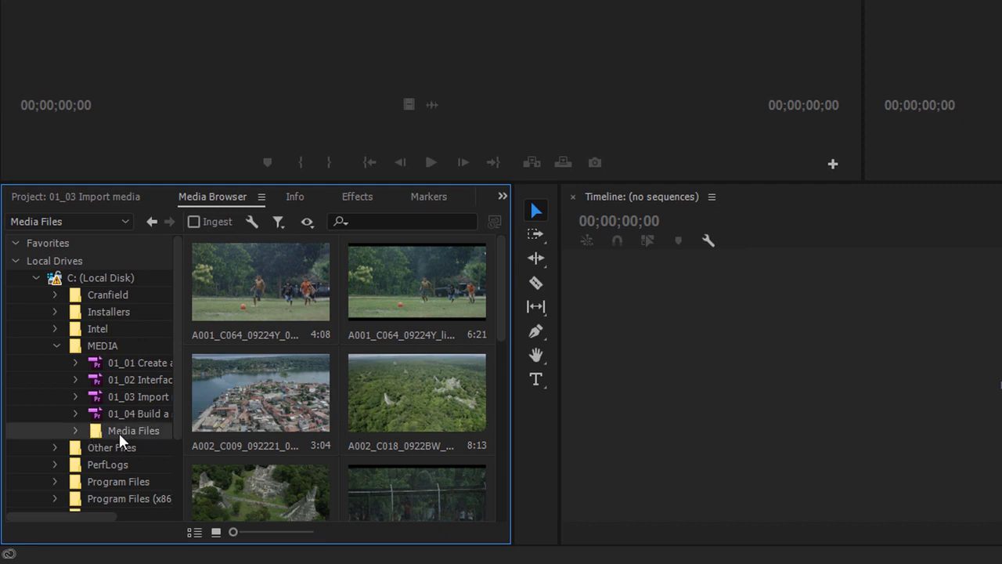
pyautogui.moveTo(159, 440)
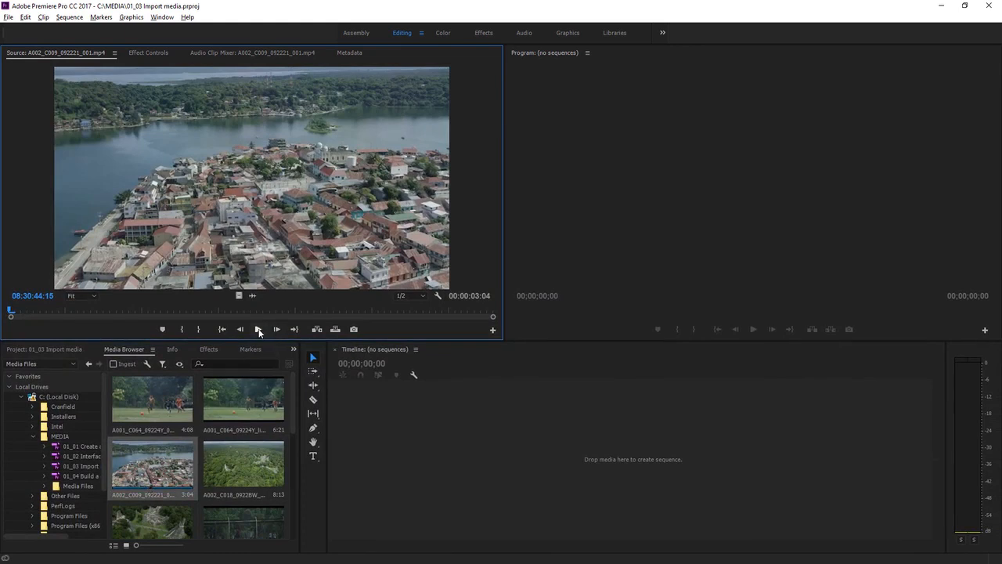
# Play the aerial lakeside town clip in the Source Monitor and scrub to another point
pyautogui.click(258, 328)
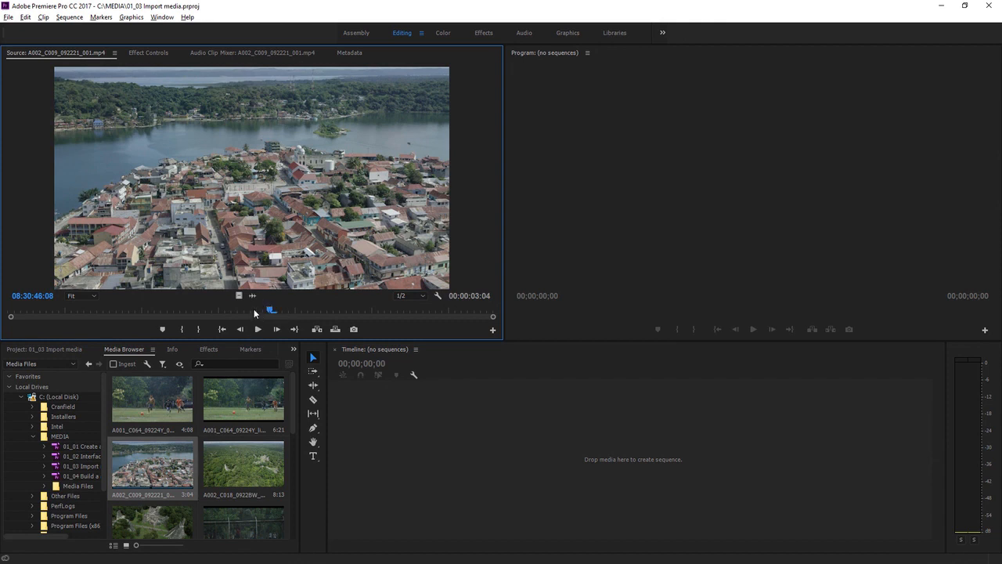
pyautogui.moveTo(248, 313)
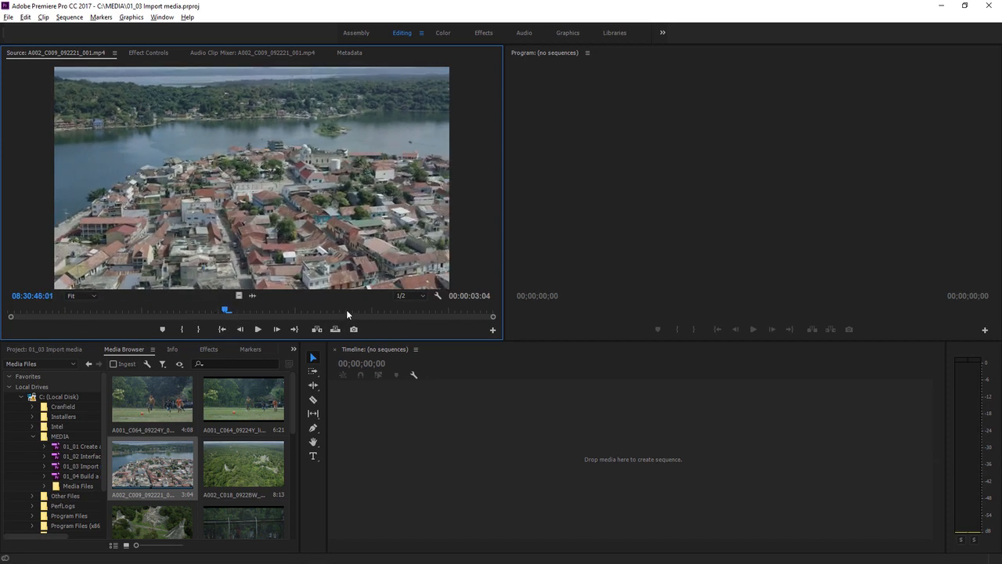
pyautogui.moveTo(226, 310); pyautogui.dragTo(347, 310)
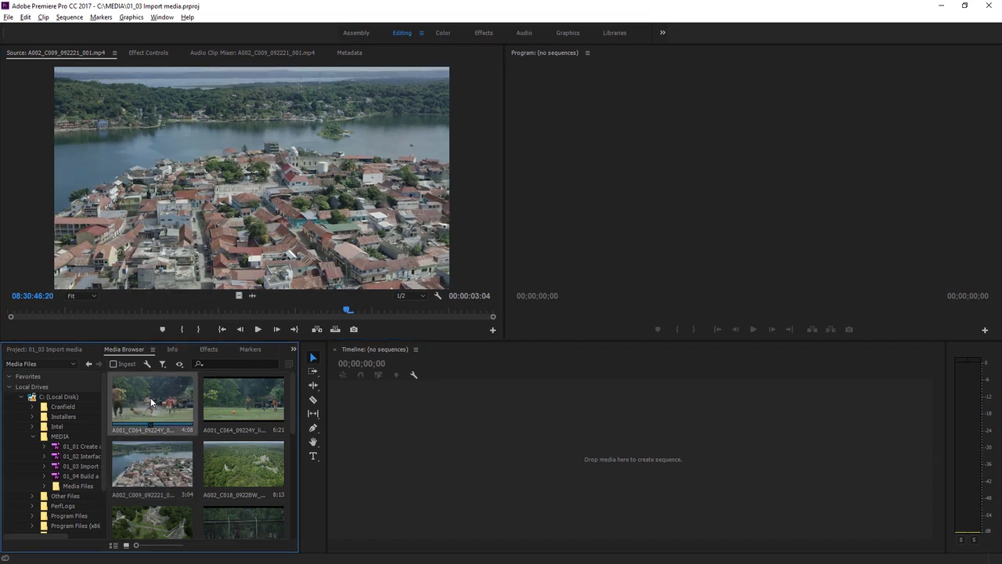
# Import the selected aerial and soccer clips from Media Files into the 01_03 Import media project
pyautogui.scroll(-3)
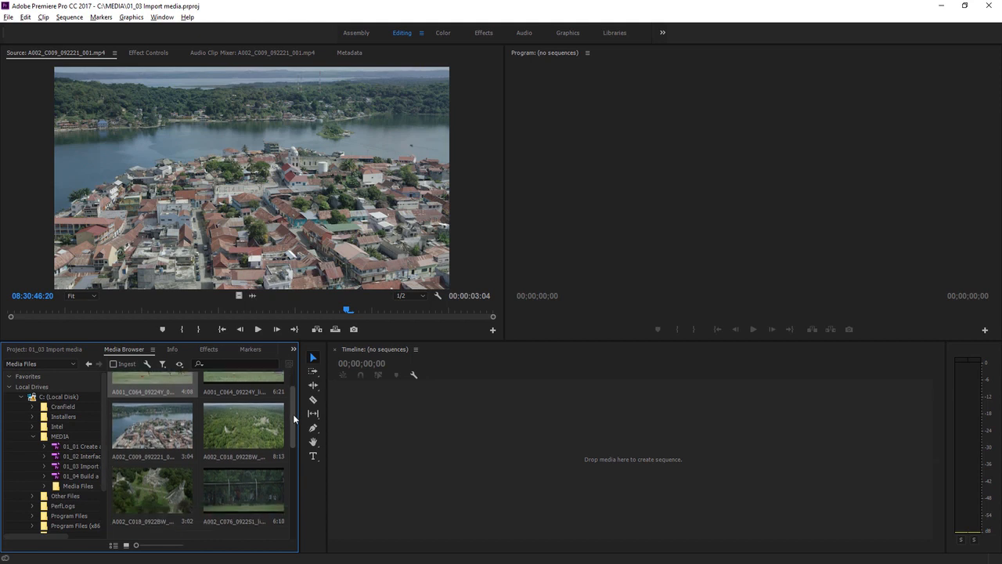
pyautogui.scroll(-3)
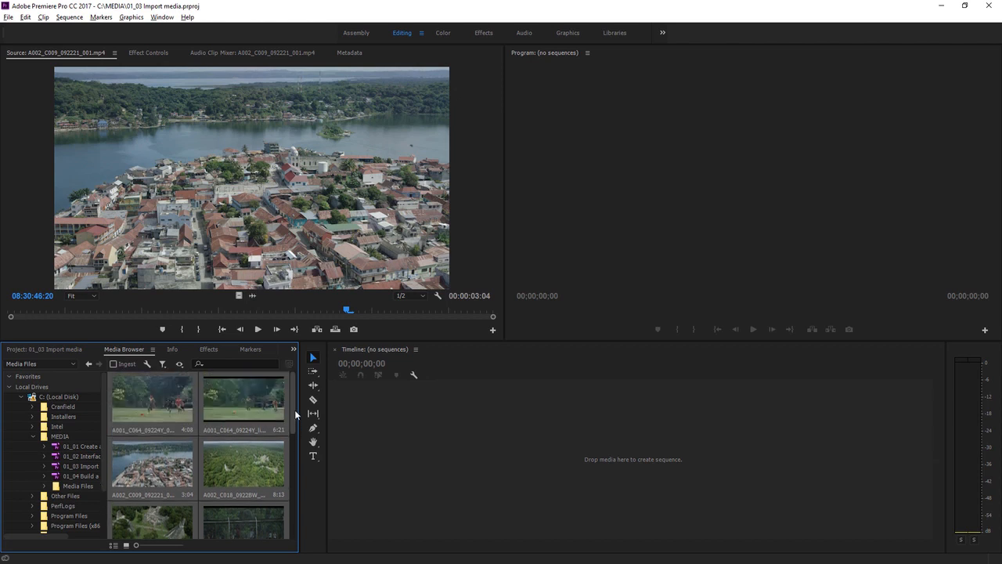
pyautogui.rightClick(243, 467)
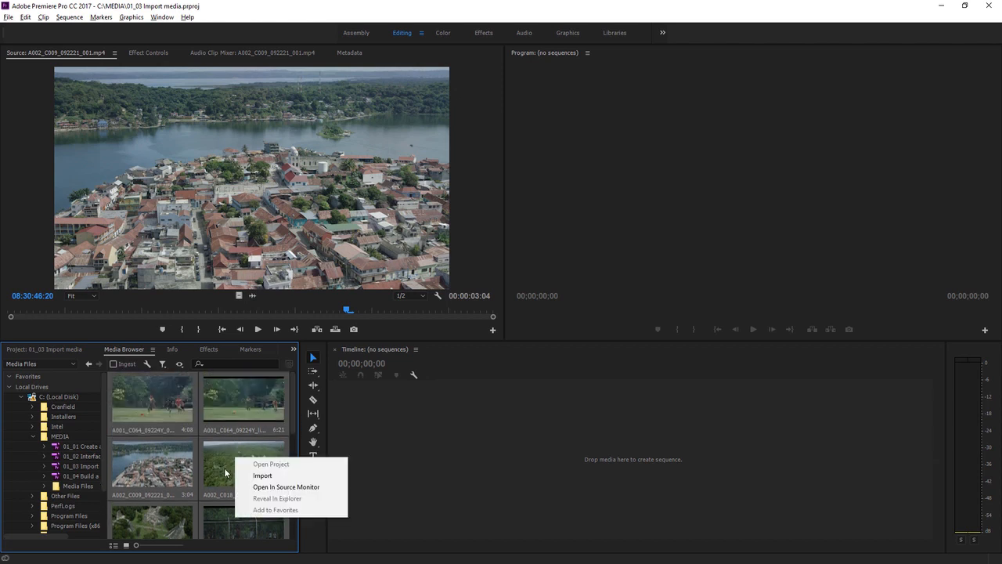
pyautogui.click(263, 476)
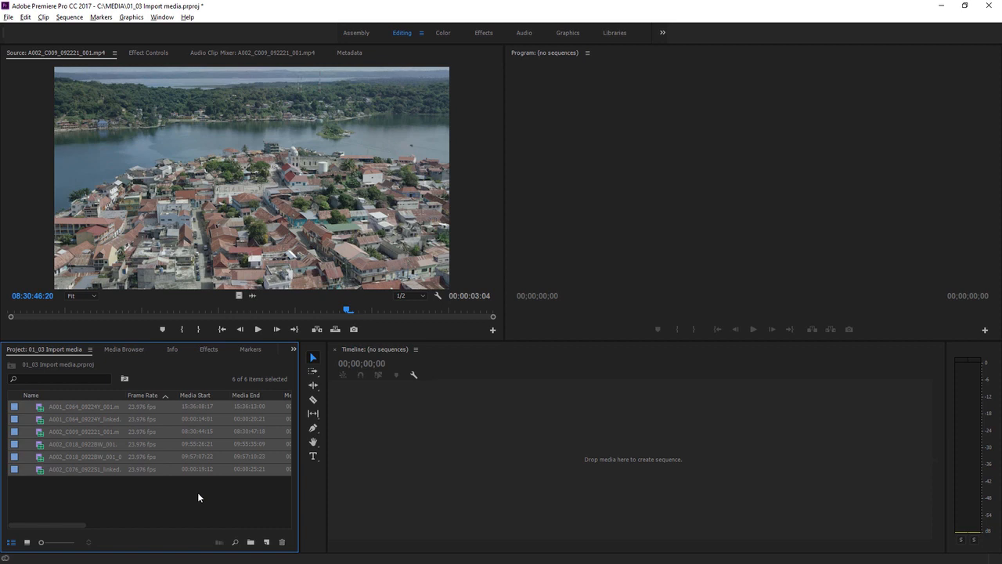
pyautogui.moveTo(194, 498)
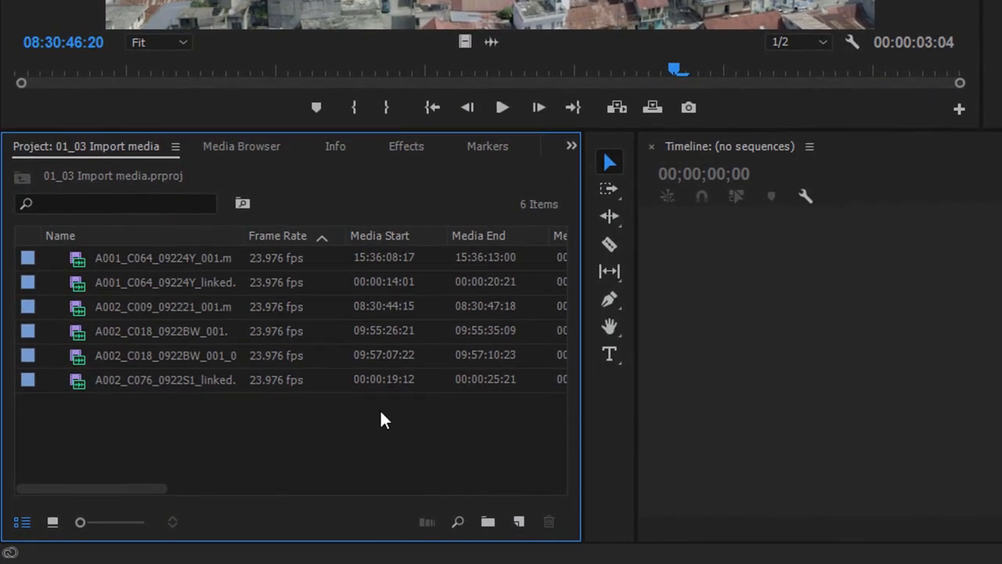
pyautogui.moveTo(198, 429)
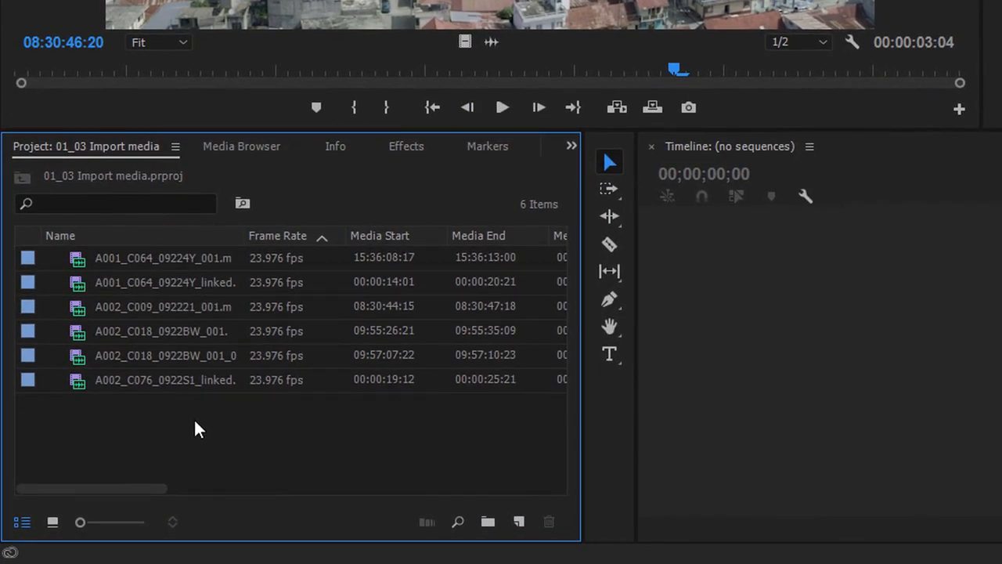
pyautogui.moveTo(84, 480)
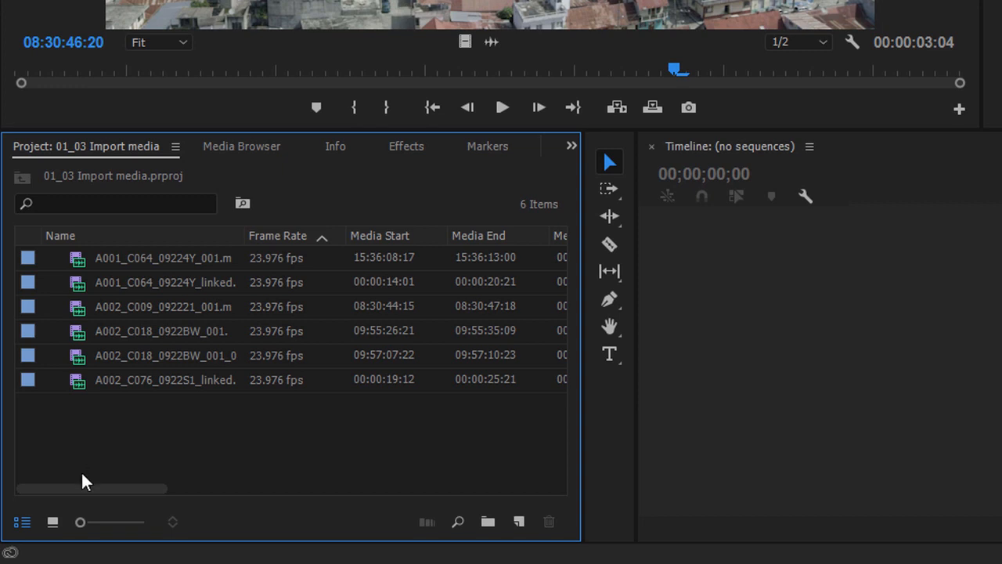
# Switch the Project panel to Icon View so the six clips show as thumbnails
pyautogui.click(53, 521)
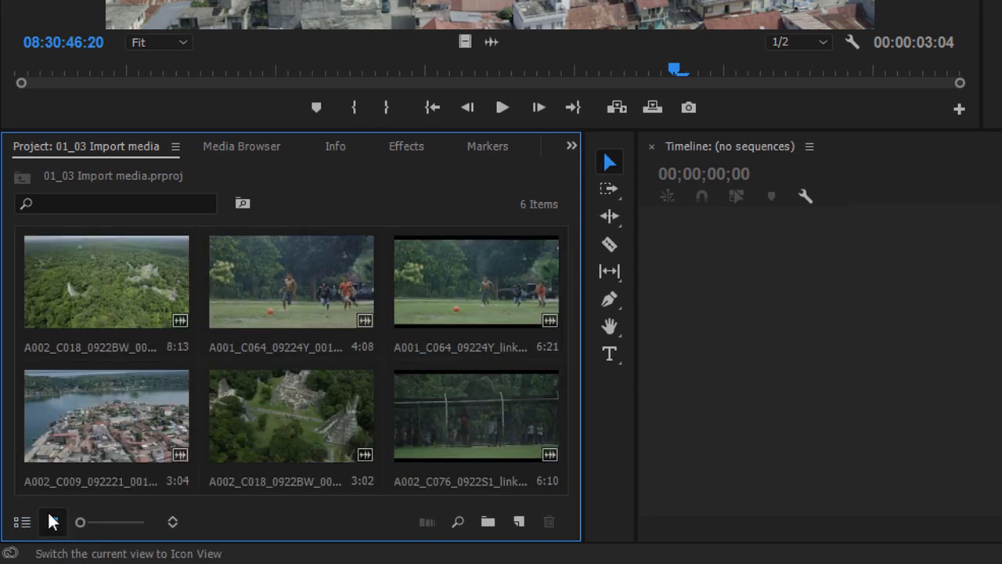
pyautogui.moveTo(79, 520)
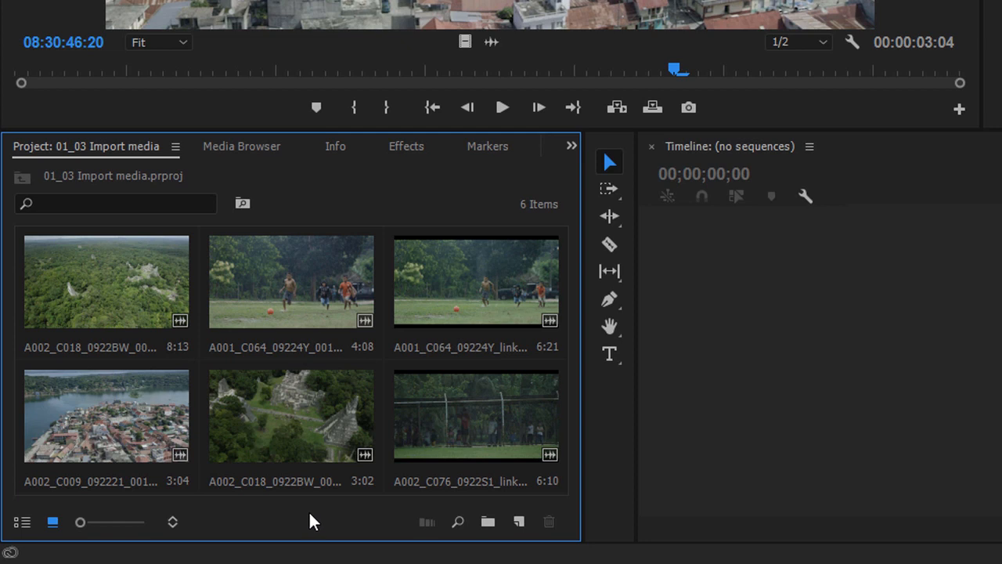
pyautogui.moveTo(487, 521)
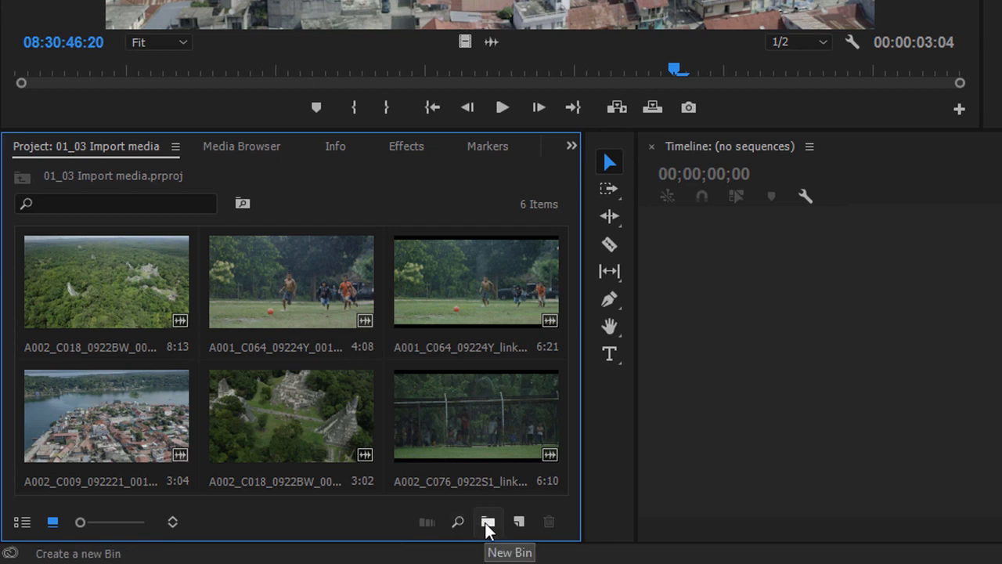
# Create a new empty bin and start naming it Shots
pyautogui.click(487, 521)
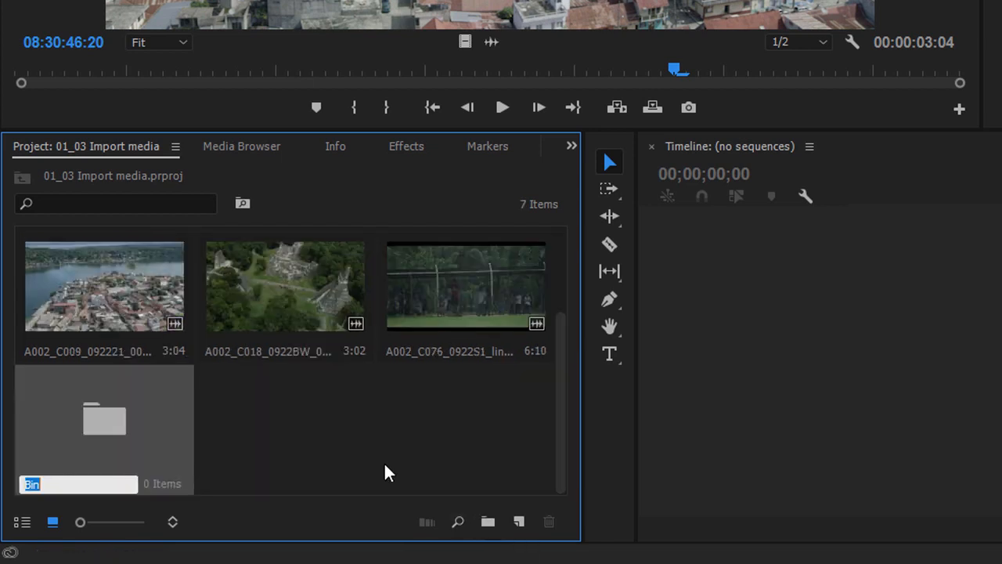
pyautogui.write('S')
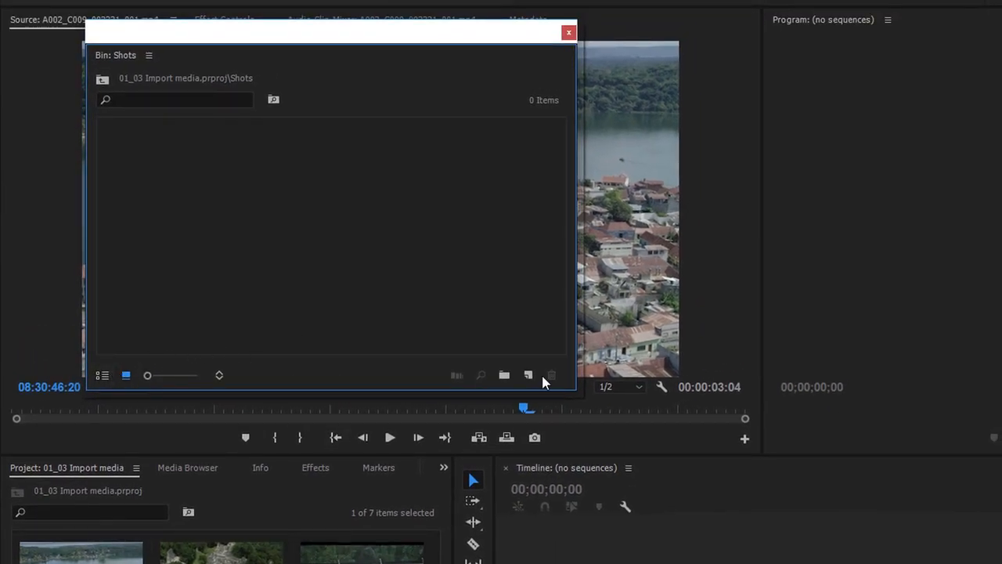
pyautogui.moveTo(383, 327)
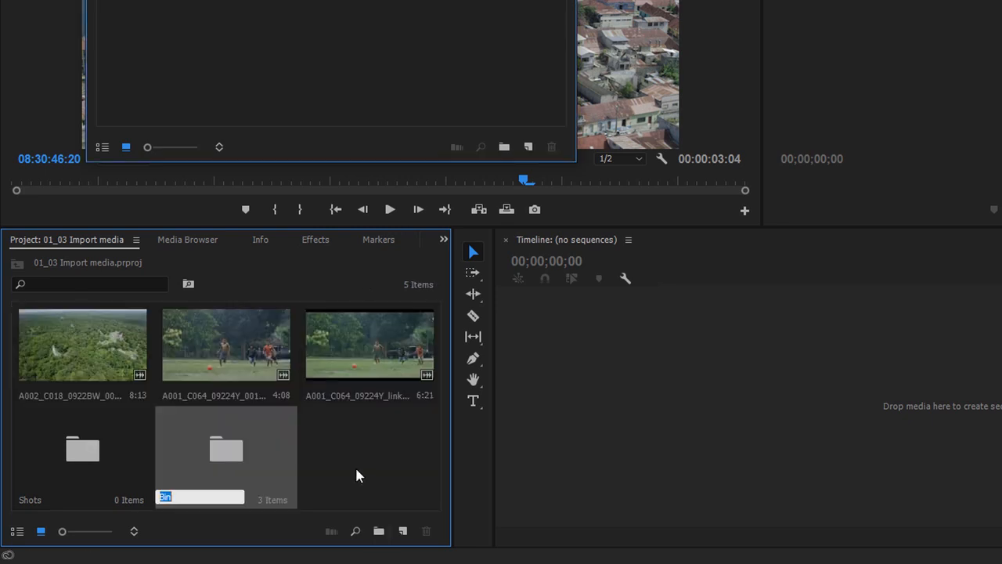
pyautogui.moveTo(360, 475)
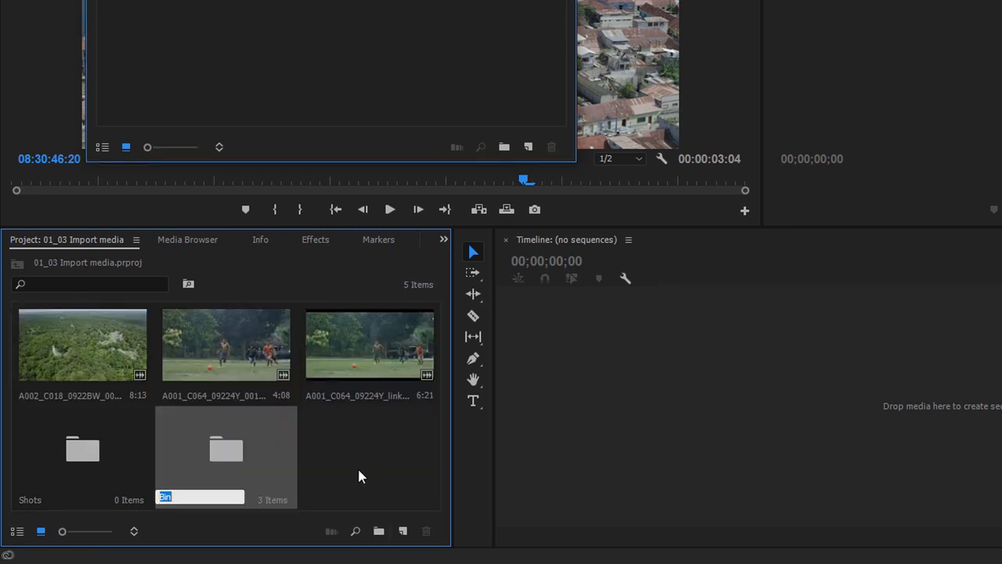
# Name the new bin holding three clips Shots 2
pyautogui.write('Shots 2')
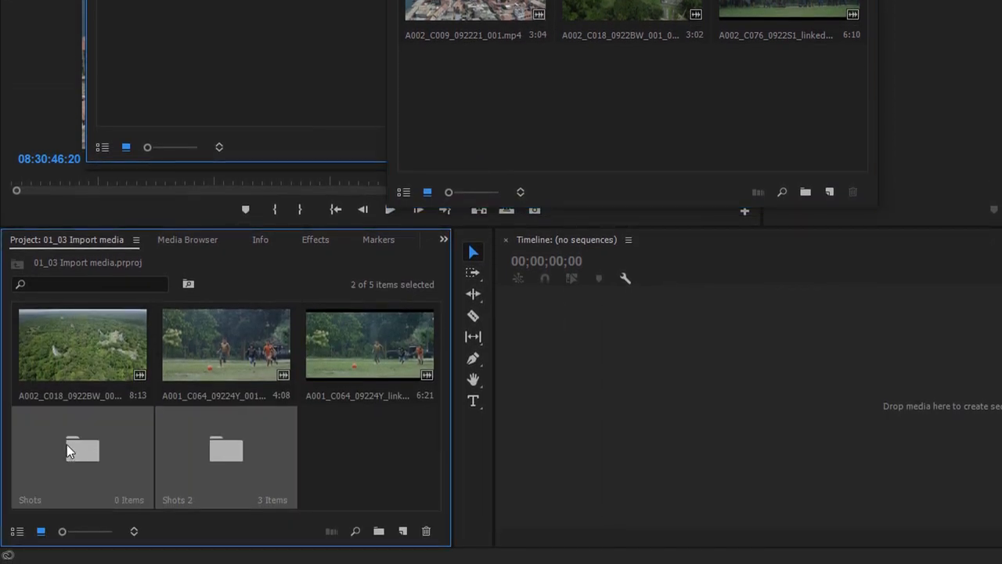
pyautogui.moveTo(232, 451)
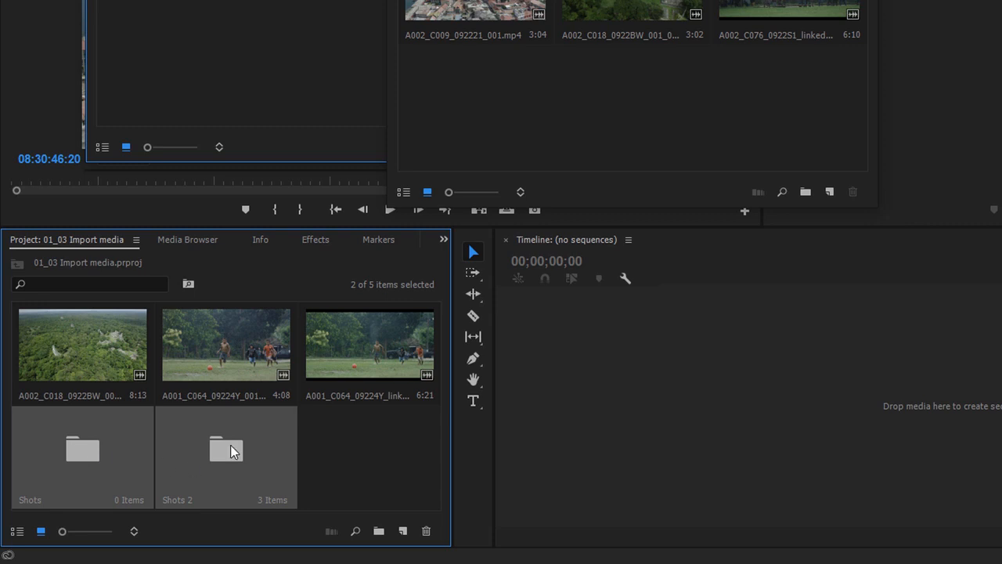
pyautogui.moveTo(360, 526)
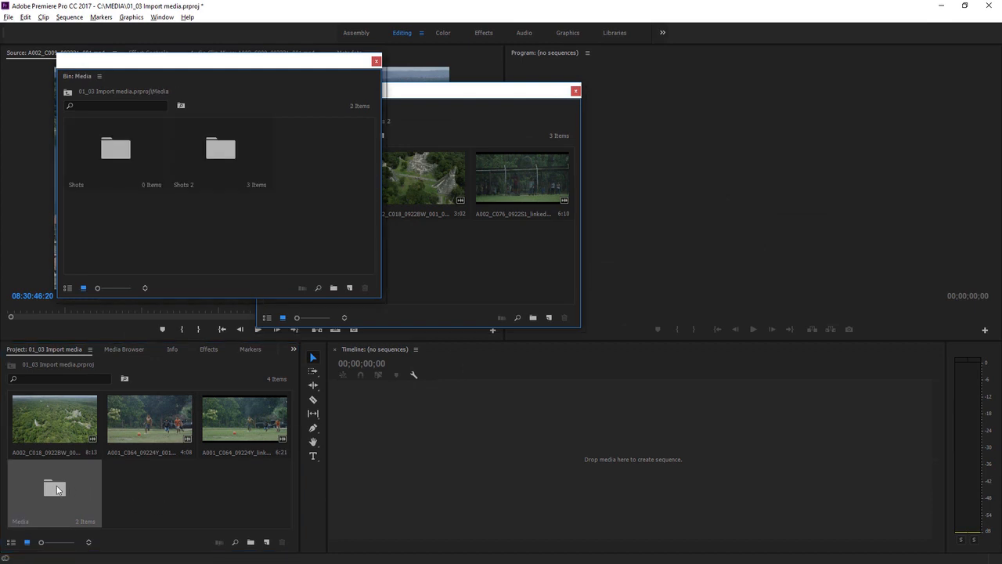
# Select the Shots and Shots 2 bins now grouped inside the new Media bin
pyautogui.click(116, 149)
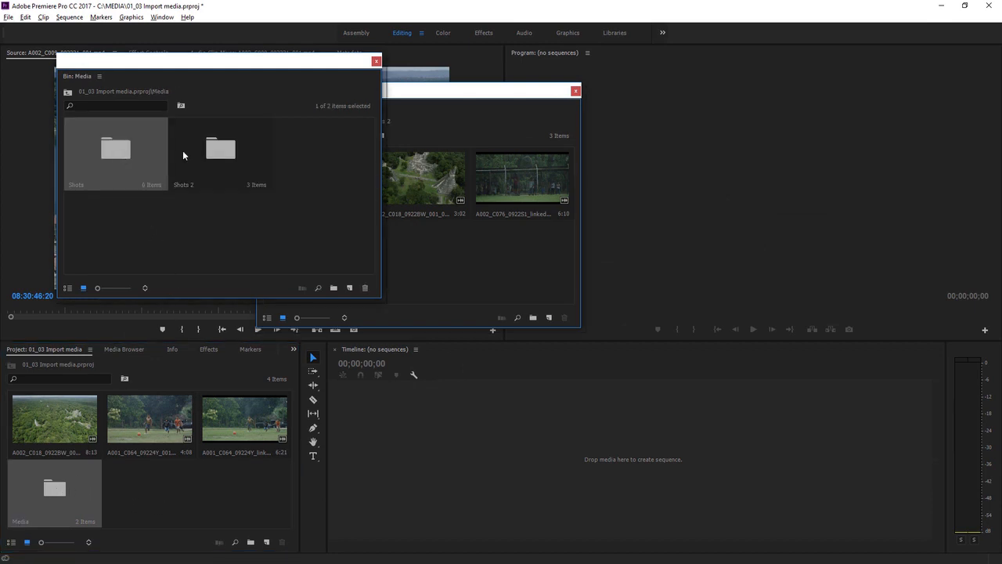
pyautogui.click(219, 148)
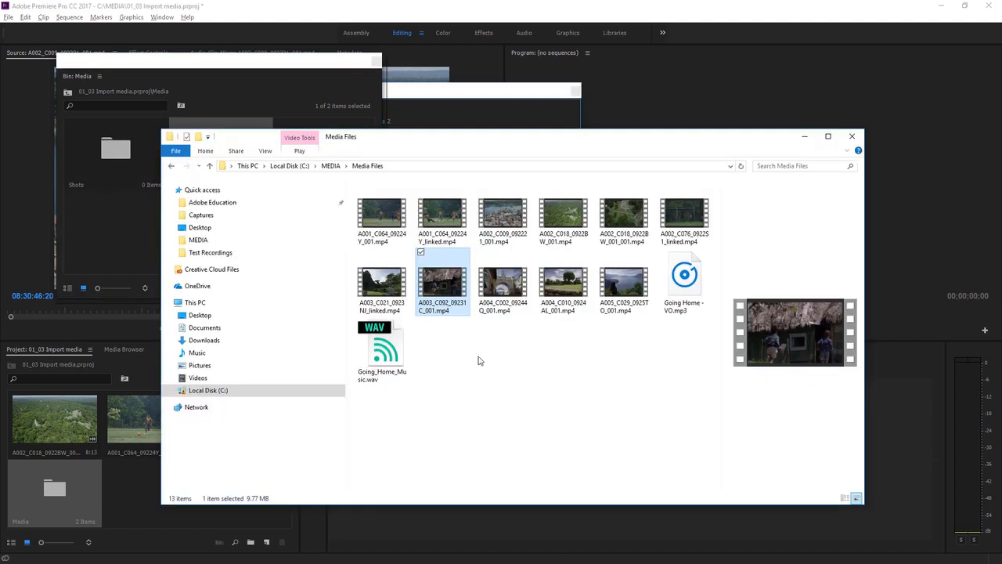
pyautogui.moveTo(478, 357)
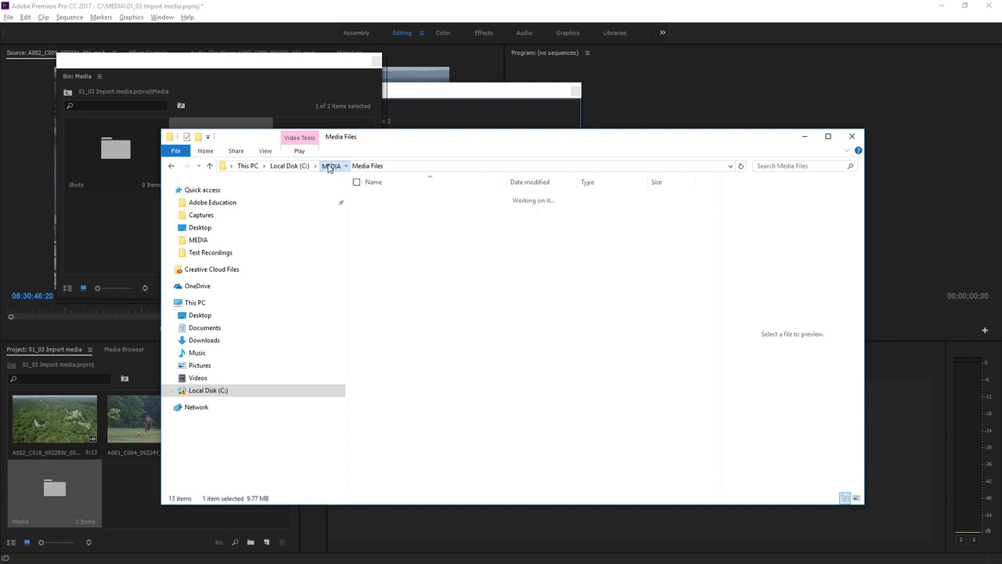
# Go up to the MEDIA folder and reopen the 01_03 Import media.prproj file
pyautogui.click(332, 166)
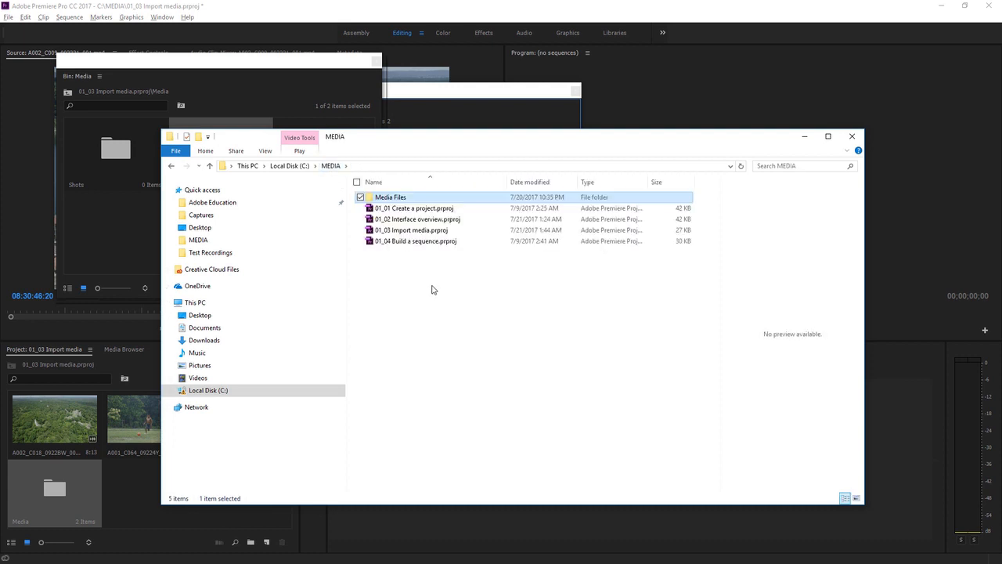
pyautogui.click(410, 228)
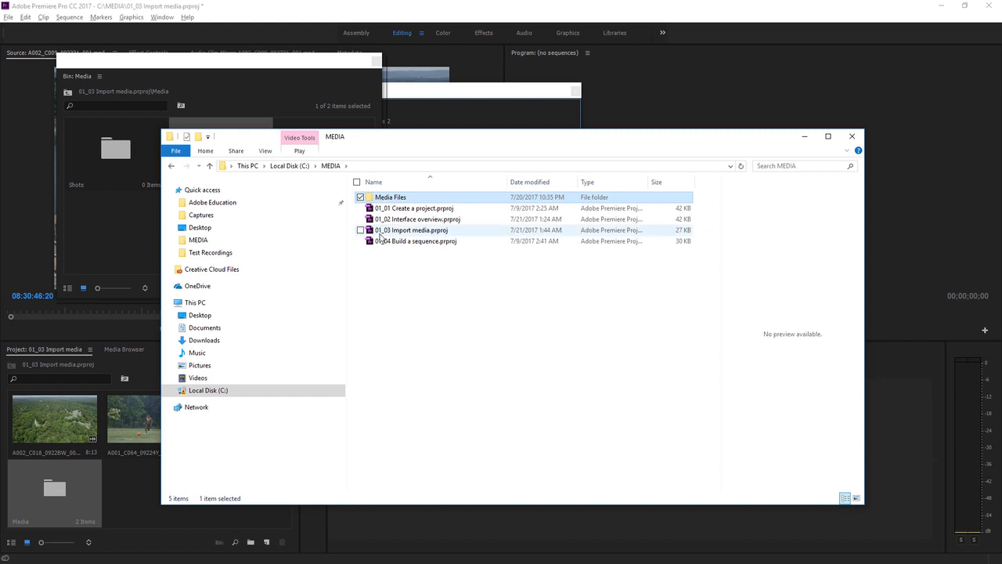
pyautogui.doubleClick(390, 198)
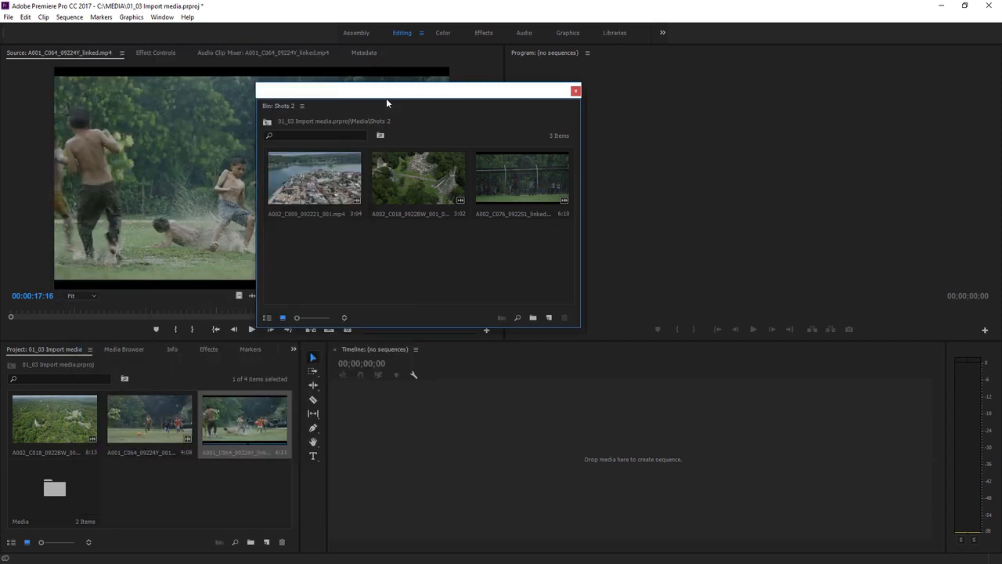
# Bring up the file window listing the MEDIA folder's lesson projects over Premiere Pro
pyautogui.click(576, 89)
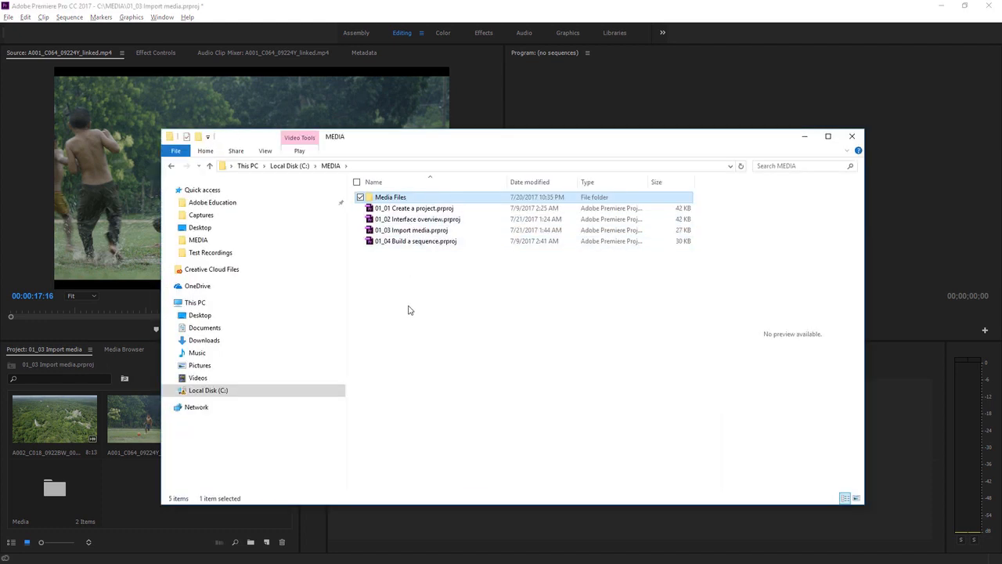
# Expand the This PC drive list in File Explorer's navigation pane
pyautogui.click(207, 390)
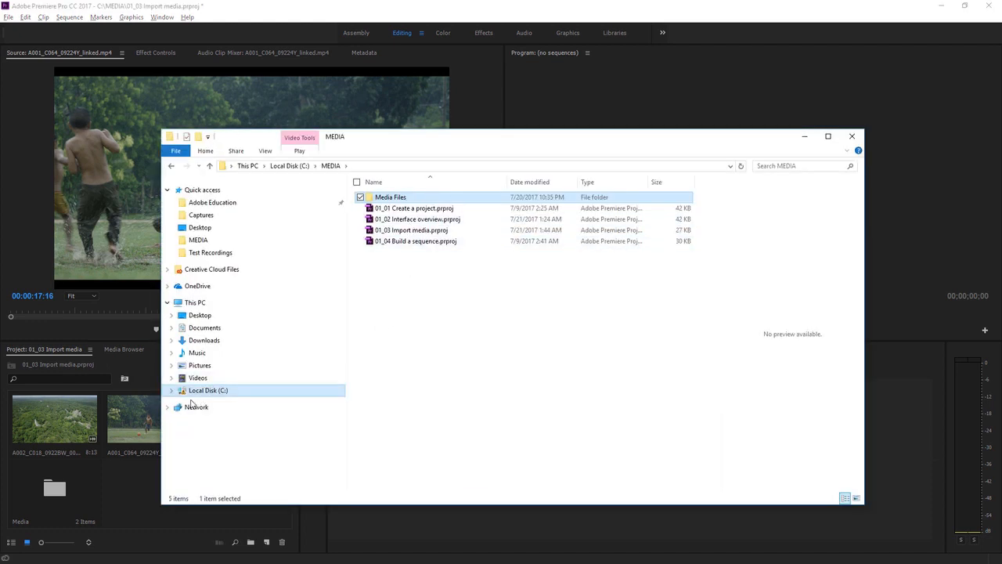